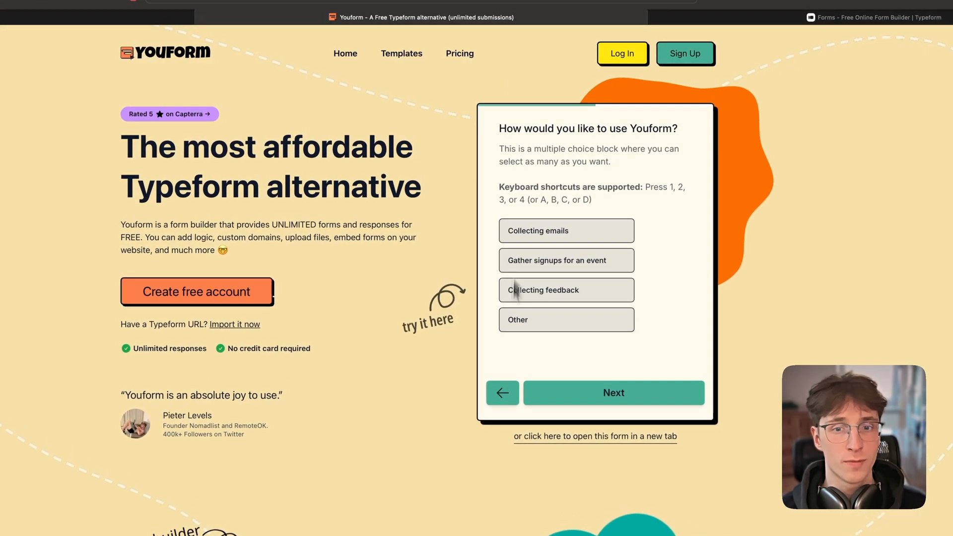
Answer the demo form with 'Collecting feedback' and choose Youform as the preferred option.
{"action": "left_click", "coordinate": [614, 392]}
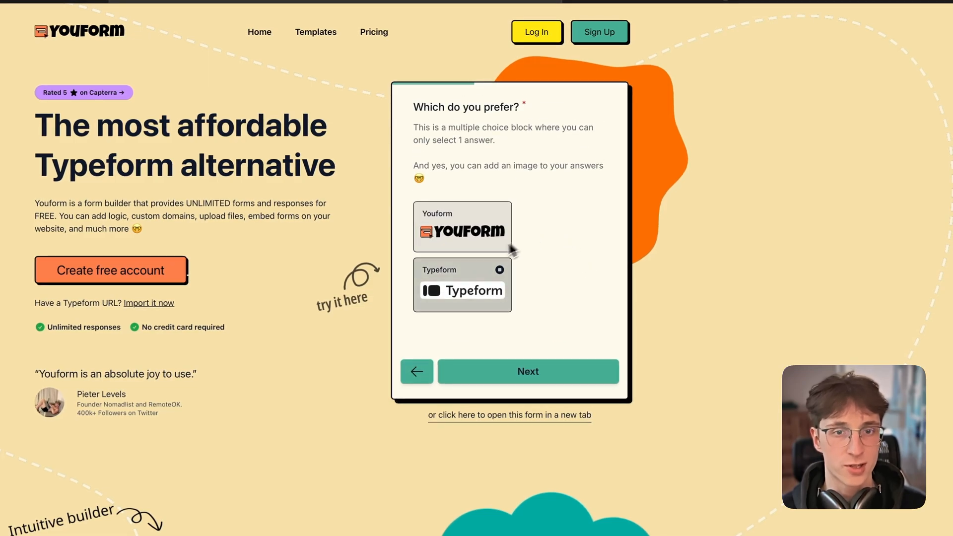
{"action": "left_click", "coordinate": [509, 415]}
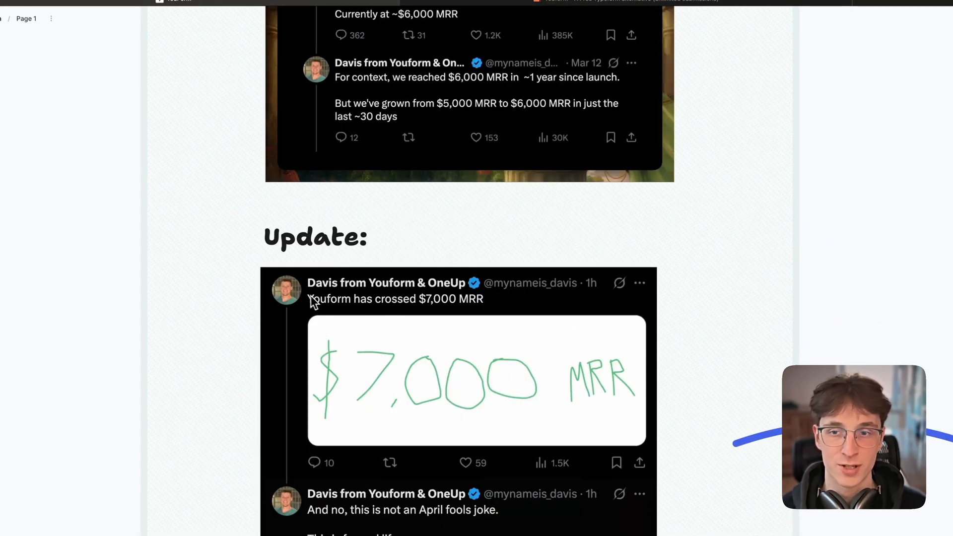
{"action": "mouse_move", "coordinate": [480, 310]}
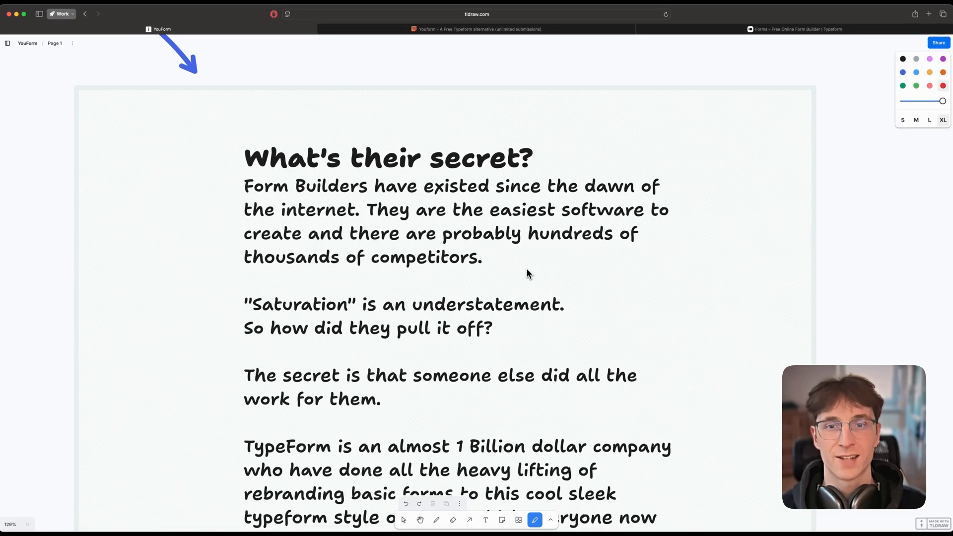
{"action": "mouse_move", "coordinate": [516, 261]}
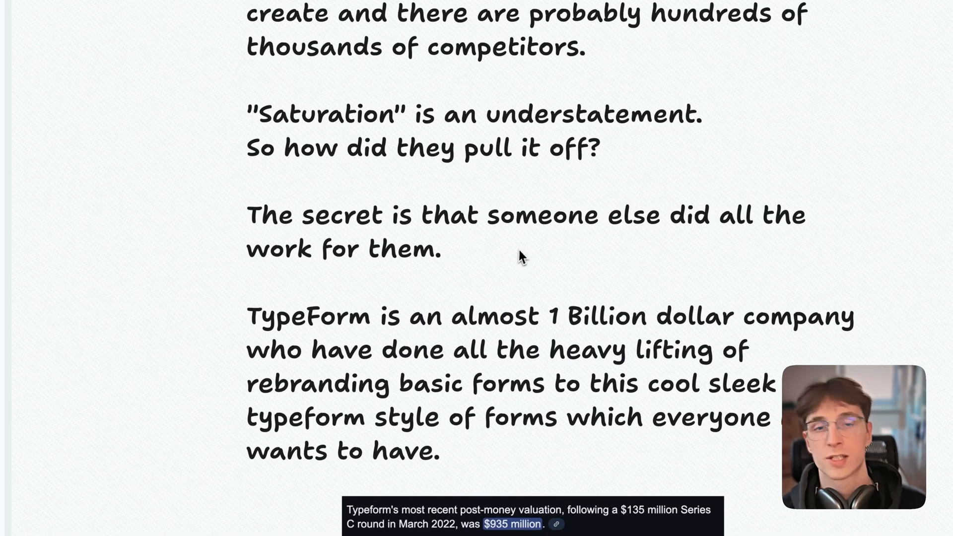
{"action": "mouse_move", "coordinate": [516, 199]}
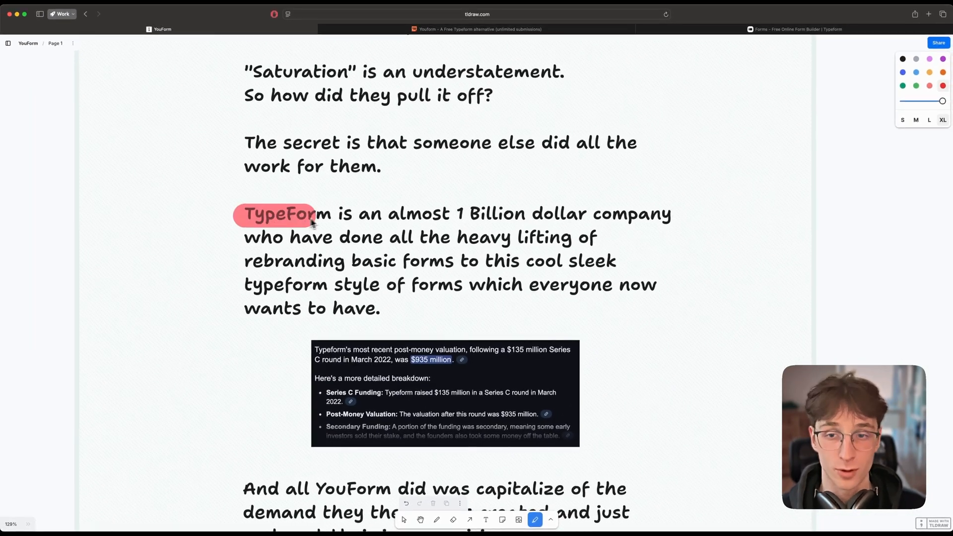
{"action": "left_click_drag", "start_coordinate": [453, 215], "coordinate": [592, 214]}
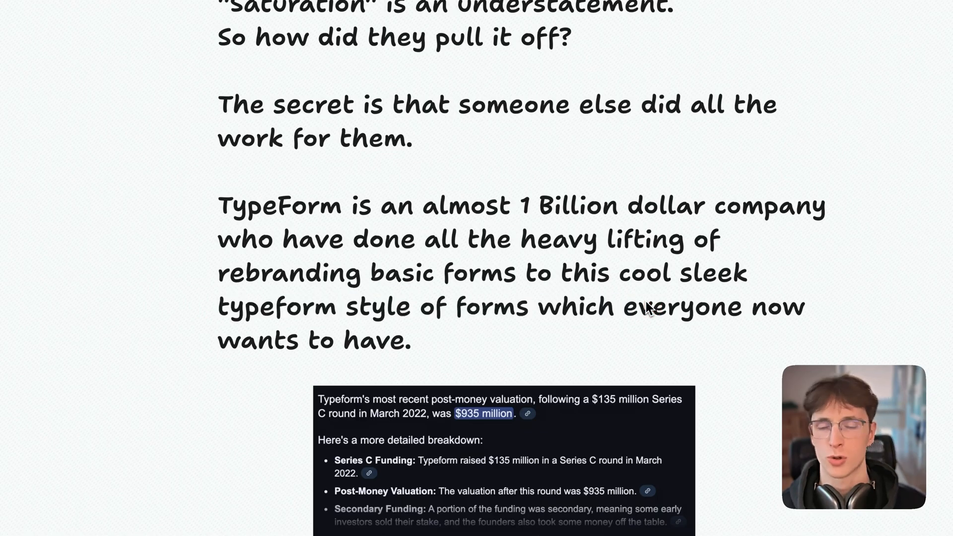
{"action": "scroll", "scroll_direction": "down", "scroll_amount": 3}
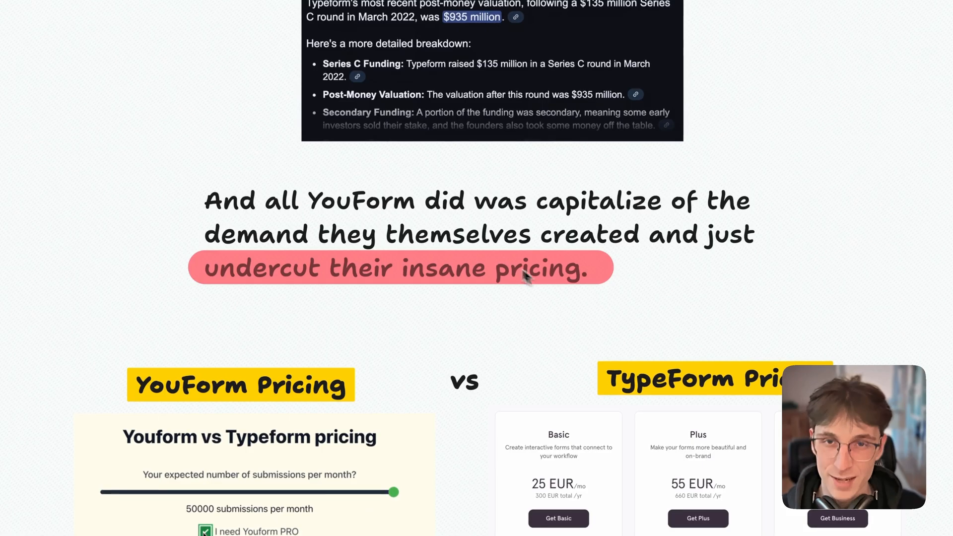
{"action": "scroll", "scroll_direction": "down", "scroll_amount": 3}
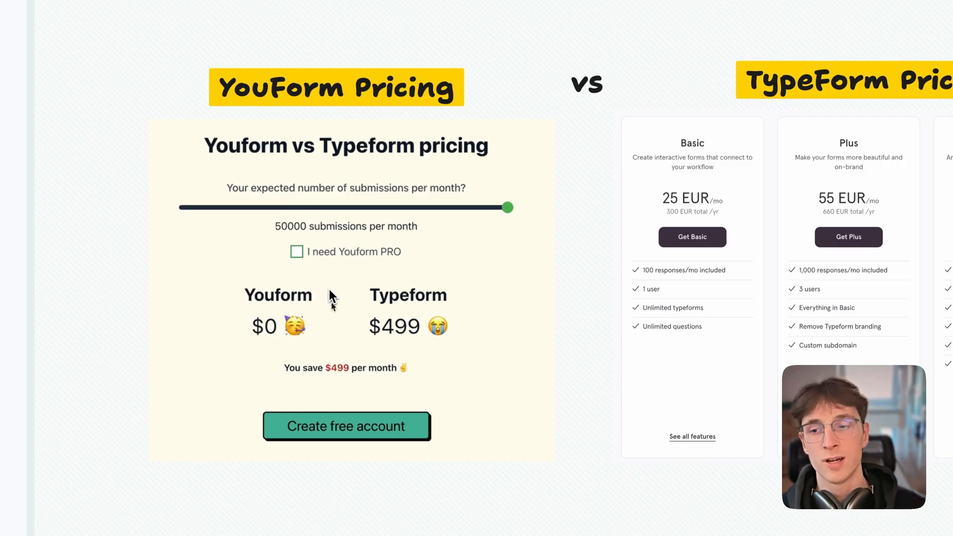
{"action": "left_click", "coordinate": [296, 251]}
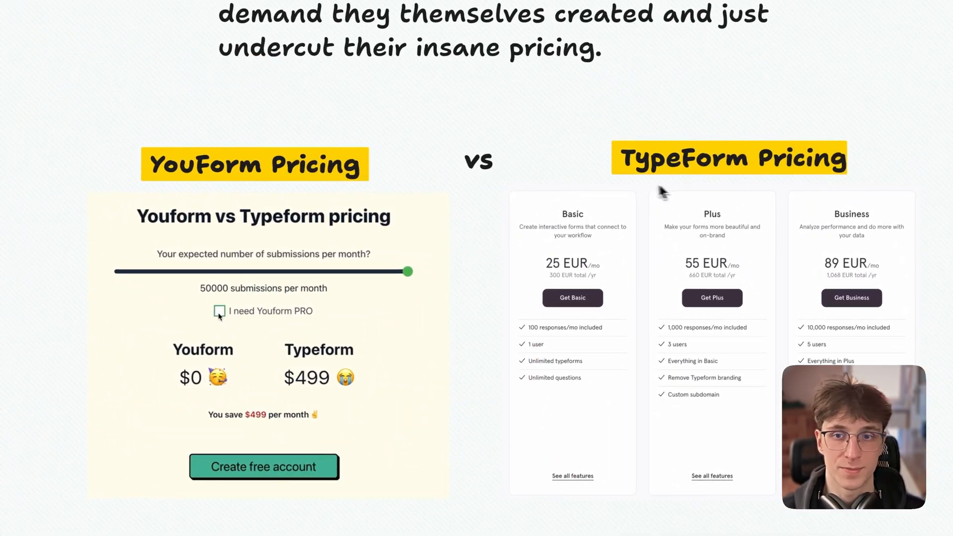
{"action": "left_click", "coordinate": [218, 311]}
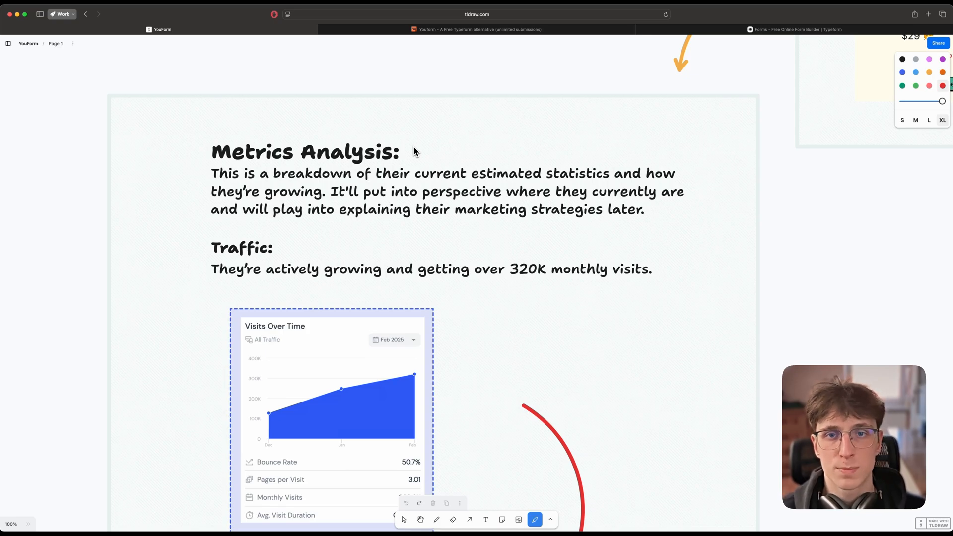
{"action": "scroll", "scroll_direction": "down", "scroll_amount": 3}
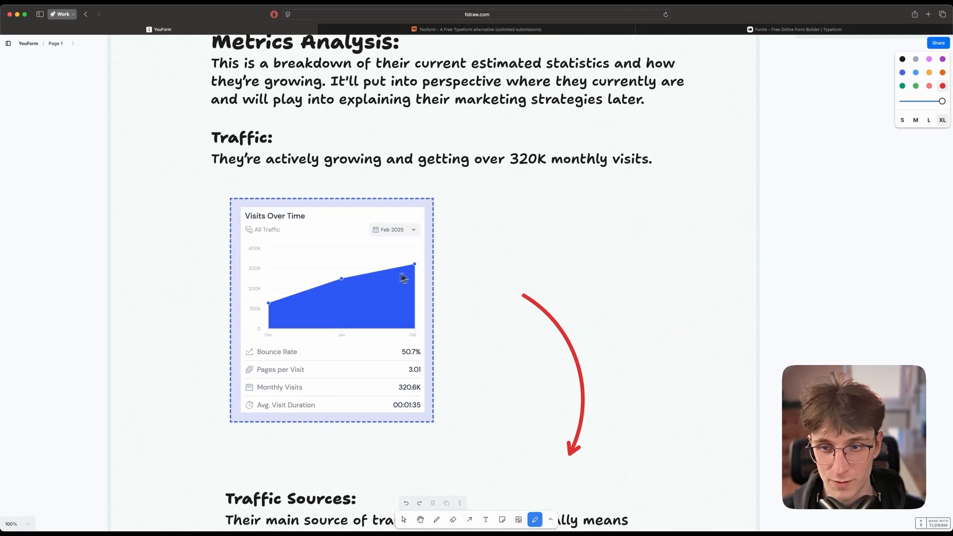
{"action": "scroll", "scroll_direction": "down", "scroll_amount": 3}
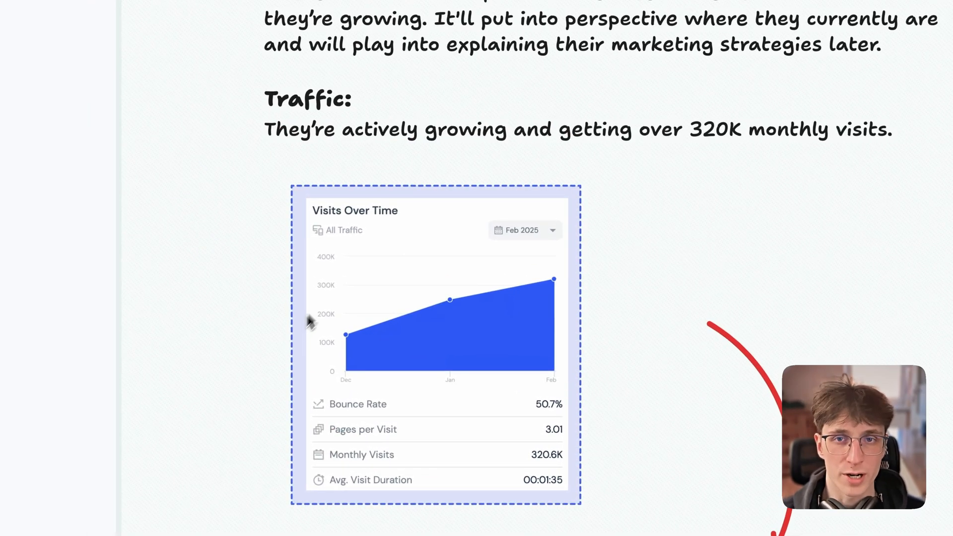
{"action": "left_click_drag", "start_coordinate": [349, 334], "coordinate": [553, 280]}
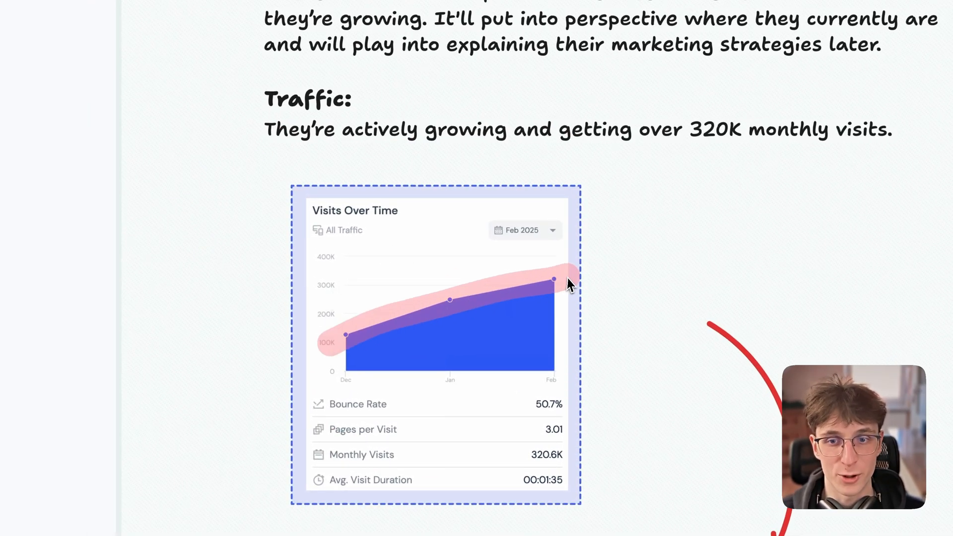
{"action": "scroll", "scroll_direction": "down", "scroll_amount": 3}
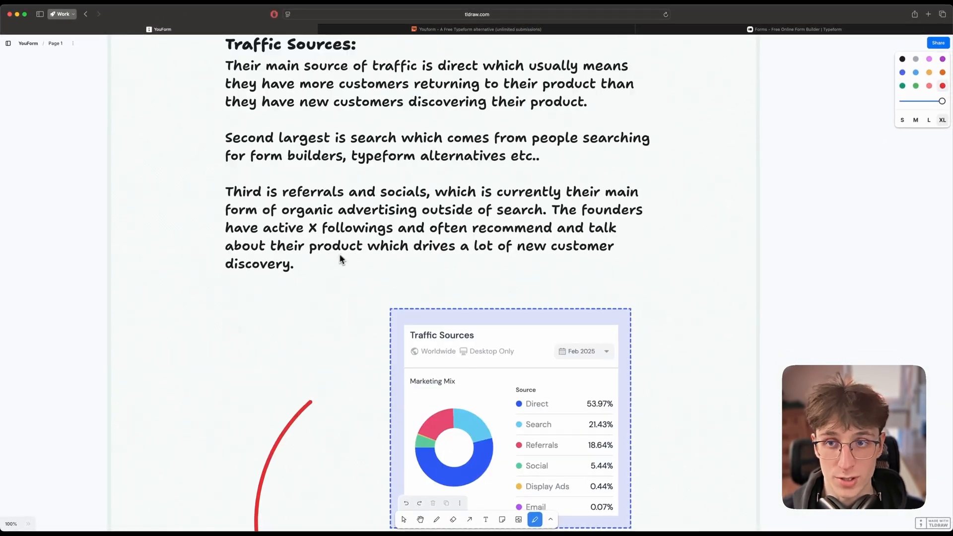
{"action": "scroll", "scroll_direction": "down", "scroll_amount": 3}
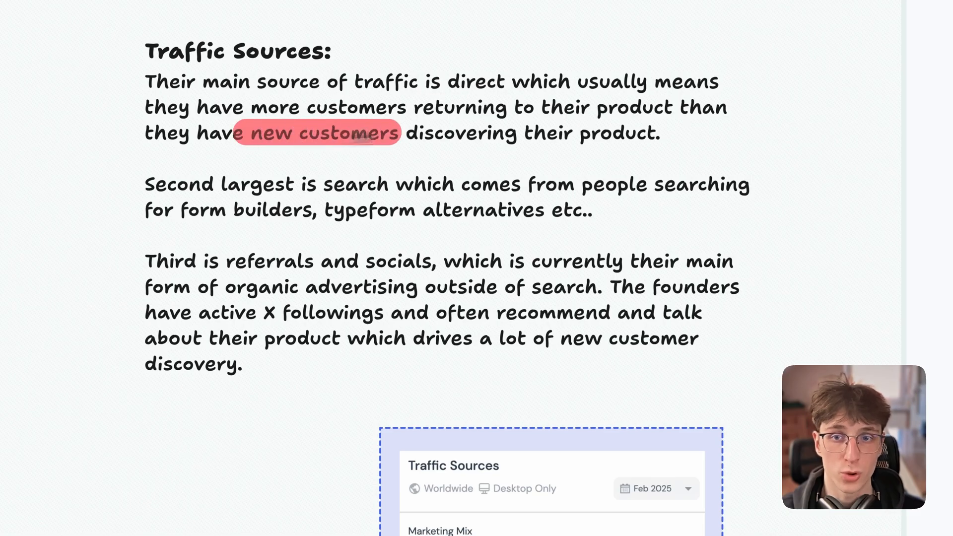
{"action": "scroll", "scroll_direction": "down", "scroll_amount": 3}
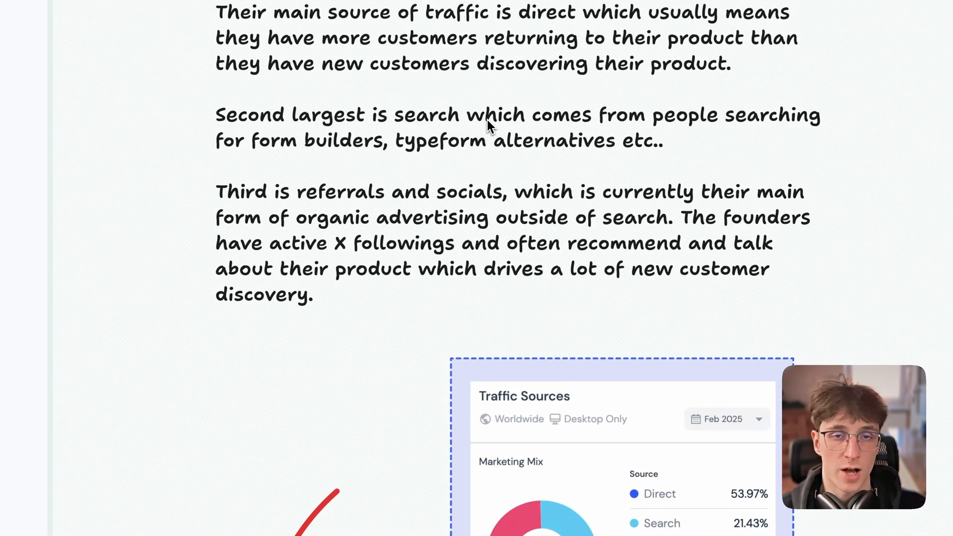
{"action": "left_click_drag", "start_coordinate": [251, 140], "coordinate": [341, 140]}
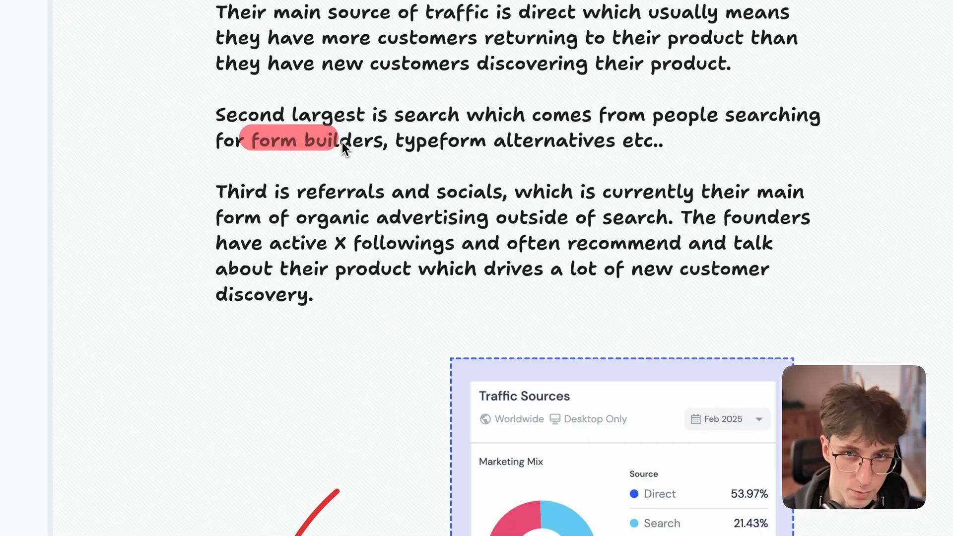
{"action": "scroll", "scroll_direction": "down", "scroll_amount": 3}
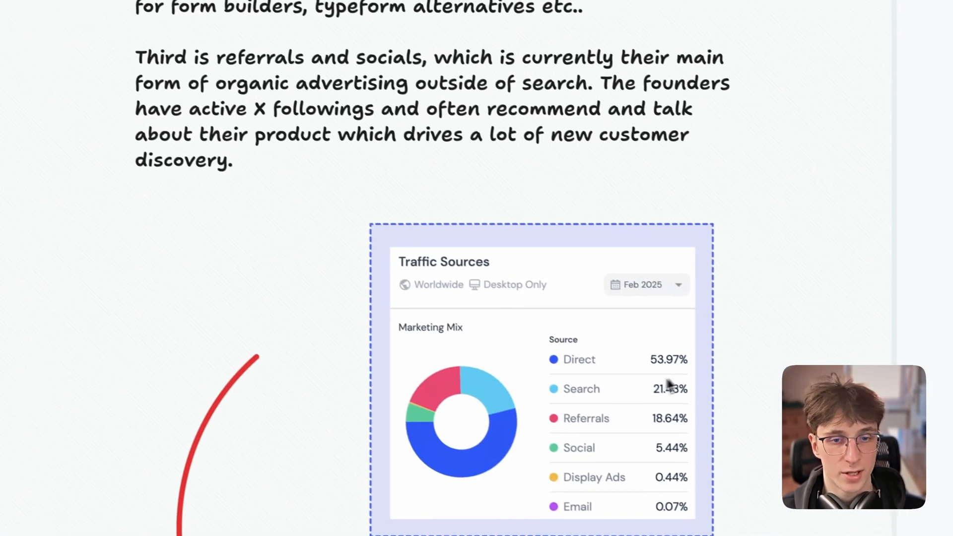
{"action": "scroll", "scroll_direction": "down", "scroll_amount": 3}
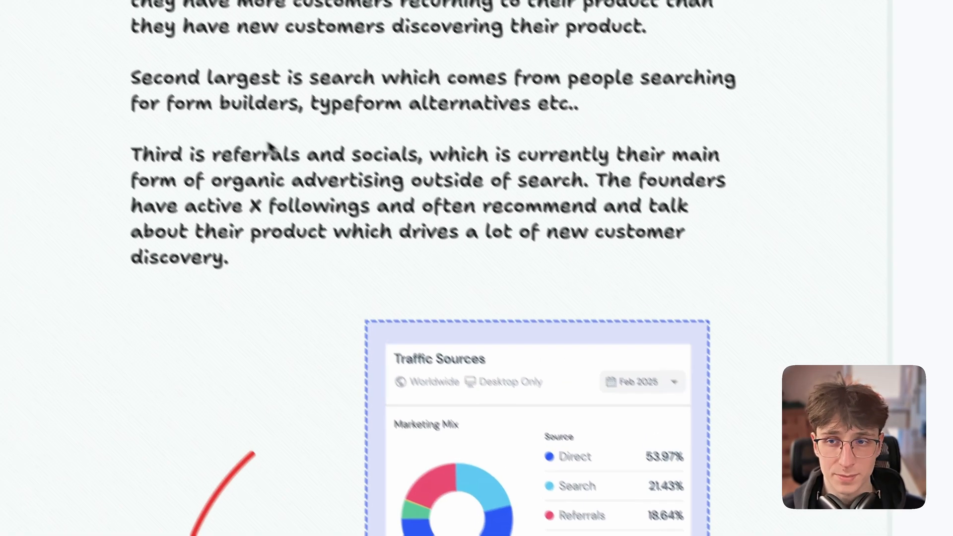
{"action": "scroll", "scroll_direction": "down", "scroll_amount": 3}
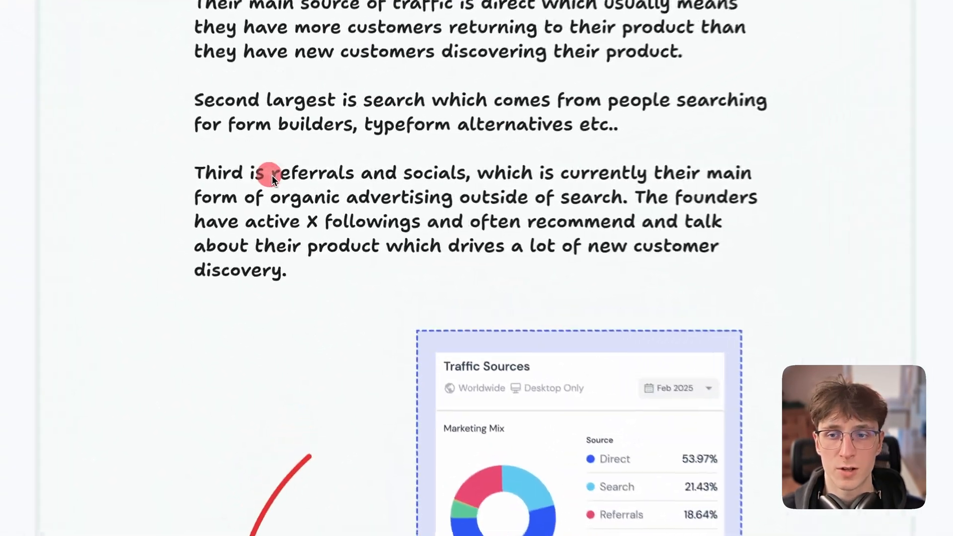
{"action": "scroll", "scroll_direction": "down", "scroll_amount": 3}
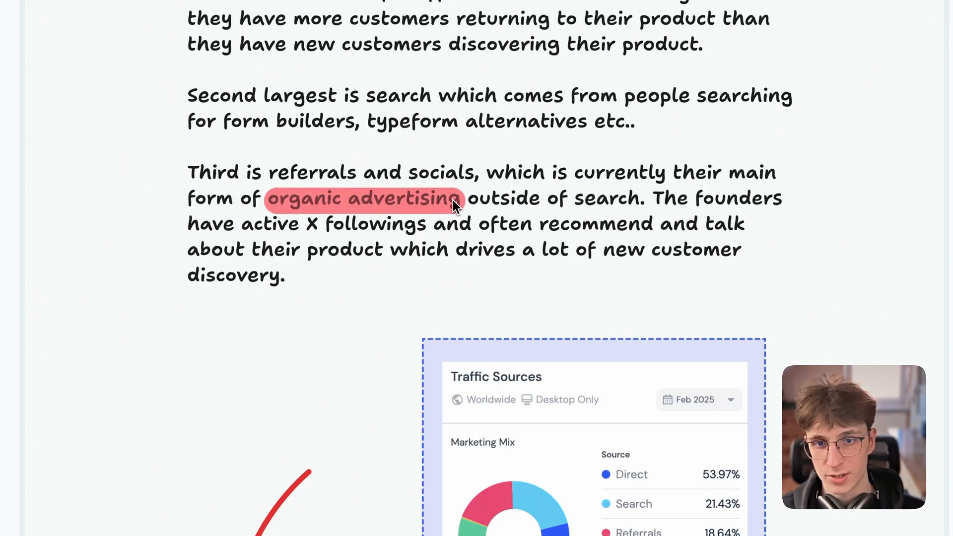
{"action": "scroll", "scroll_direction": "down", "scroll_amount": 3}
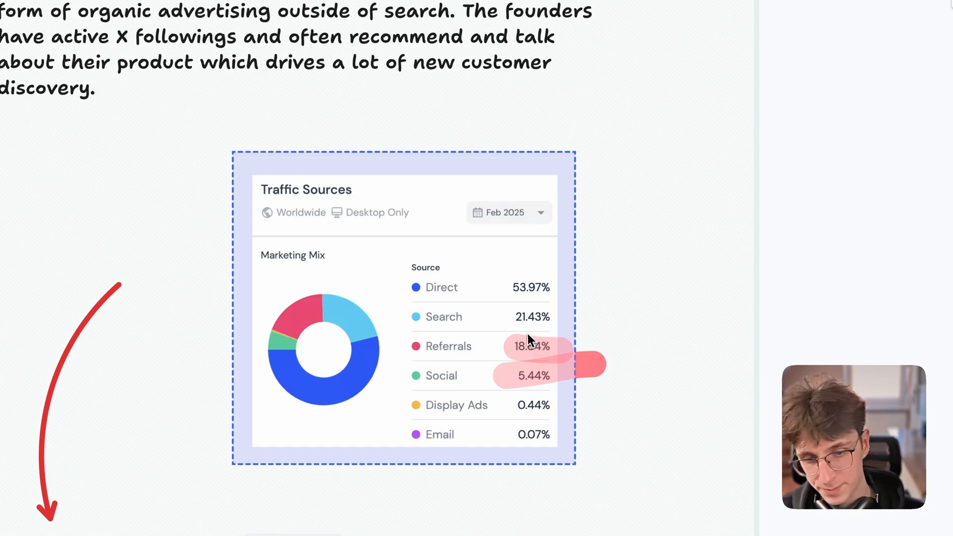
{"action": "scroll", "scroll_direction": "down", "scroll_amount": 3}
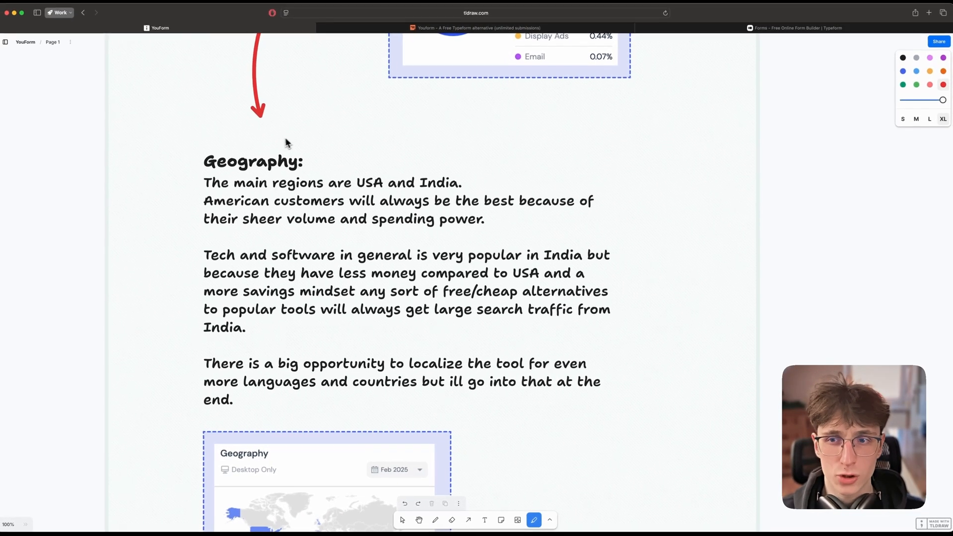
{"action": "scroll", "scroll_direction": "down", "scroll_amount": 3}
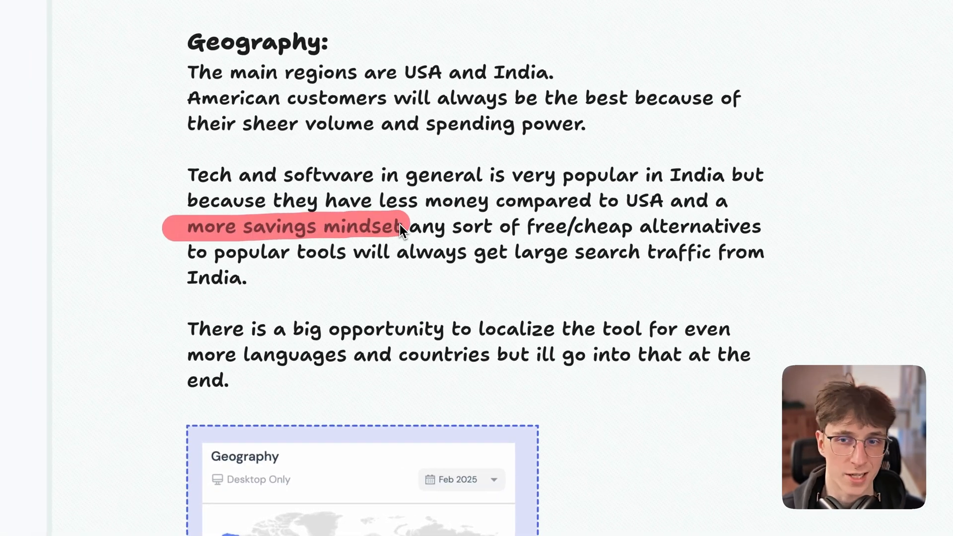
{"action": "left_click_drag", "start_coordinate": [398, 226], "coordinate": [547, 236]}
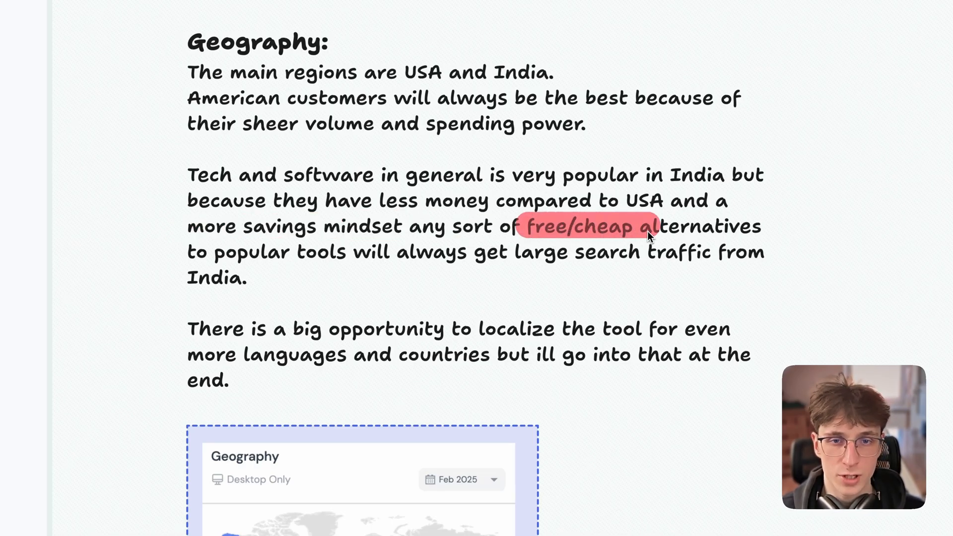
{"action": "scroll", "scroll_direction": "down", "scroll_amount": 3}
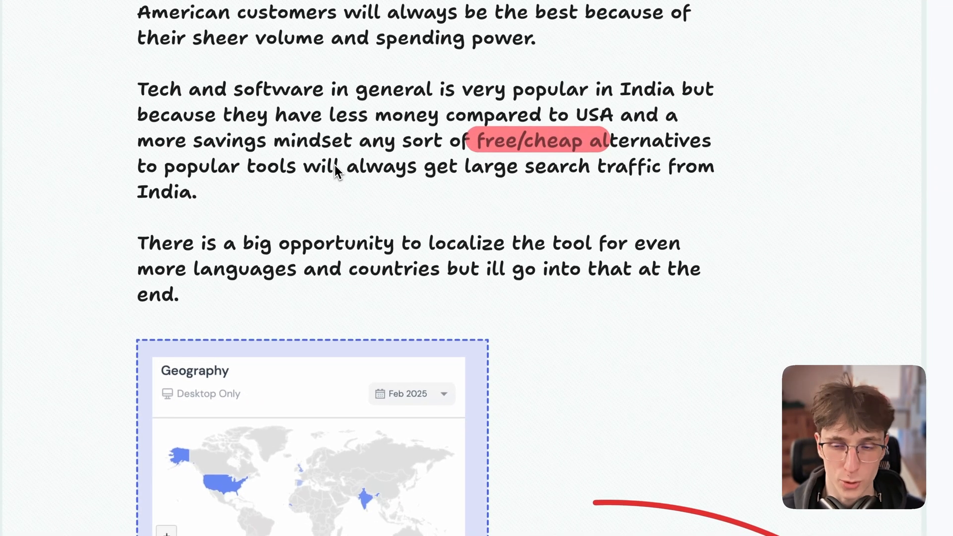
{"action": "scroll", "scroll_direction": "down", "scroll_amount": 3}
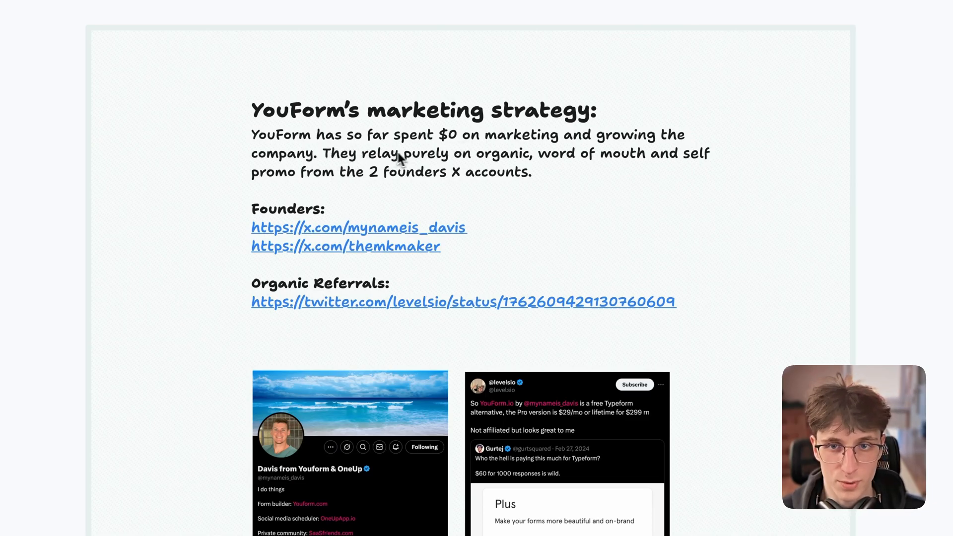
{"action": "left_click_drag", "start_coordinate": [361, 153], "coordinate": [574, 153]}
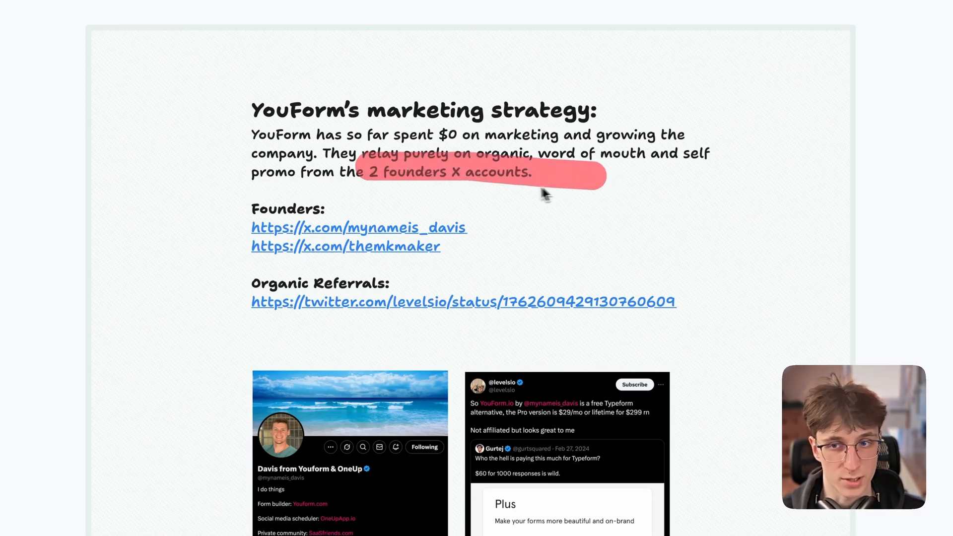
{"action": "scroll", "scroll_direction": "down", "scroll_amount": 3}
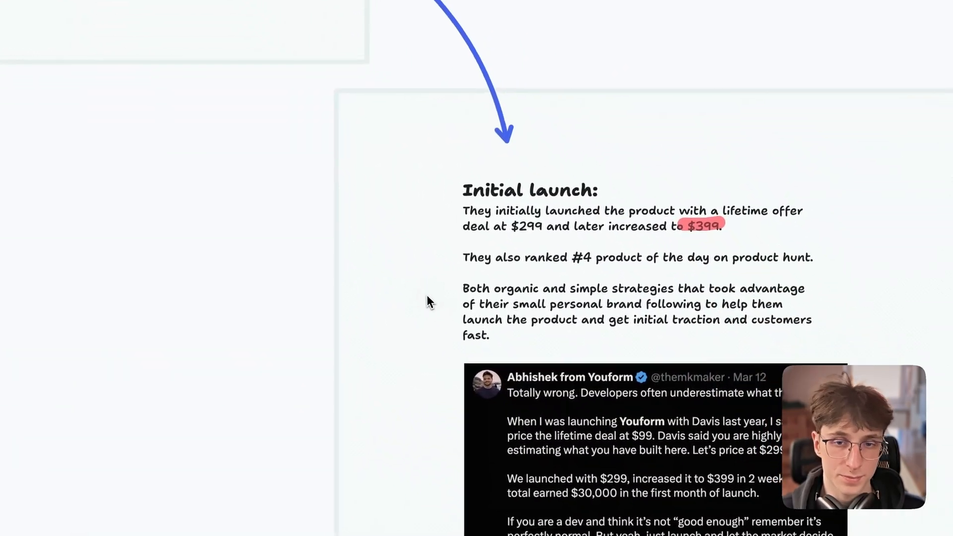
{"action": "scroll", "scroll_direction": "down", "scroll_amount": 3}
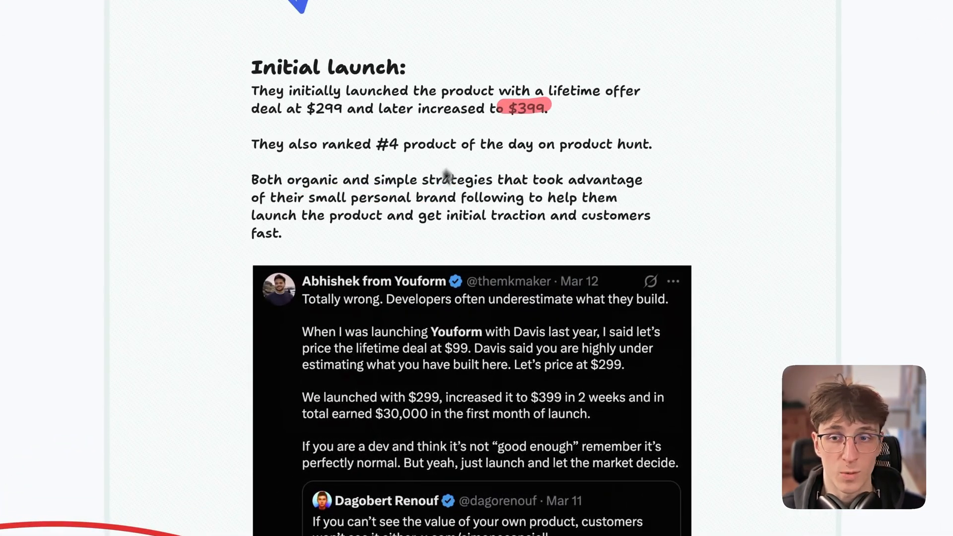
{"action": "scroll", "scroll_direction": "down", "scroll_amount": 3}
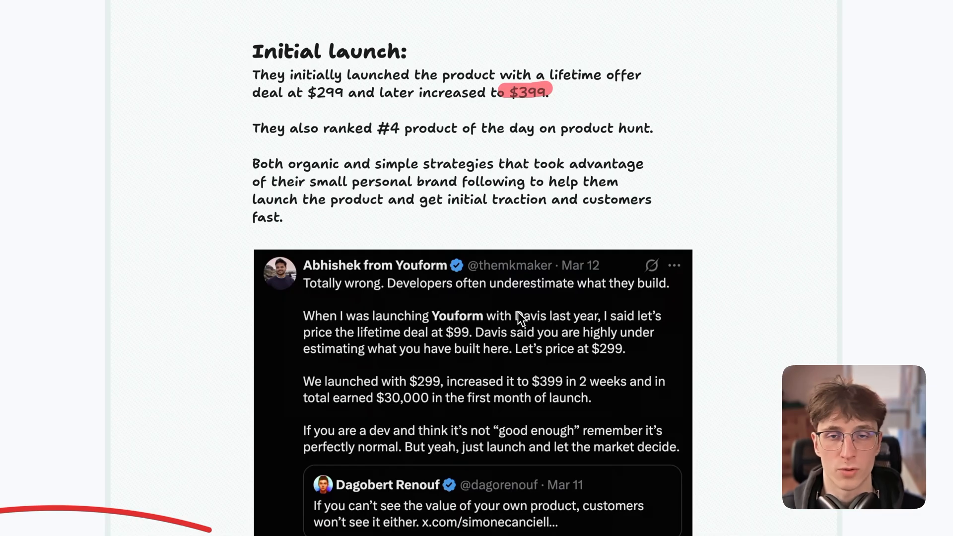
{"action": "scroll", "scroll_direction": "down", "scroll_amount": 3}
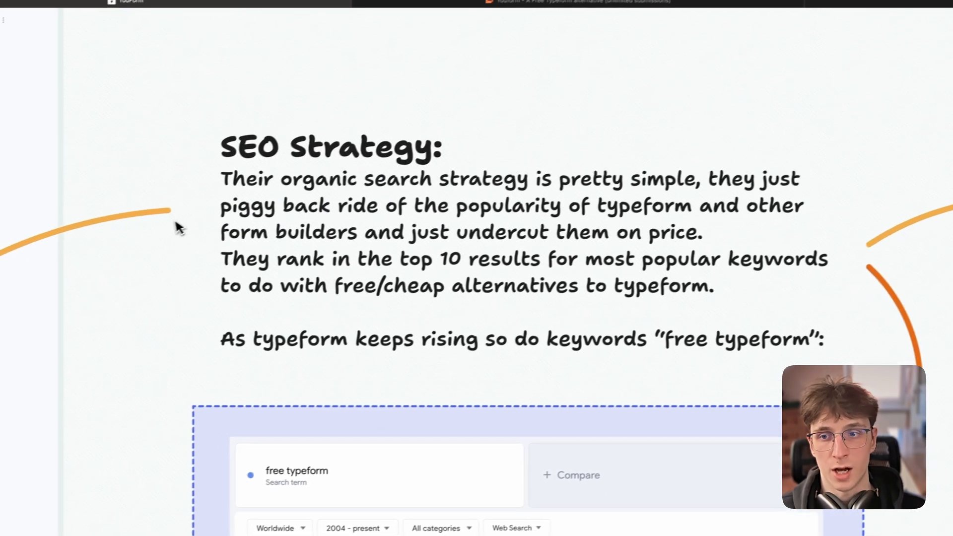
{"action": "left_click_drag", "start_coordinate": [277, 289], "coordinate": [593, 289]}
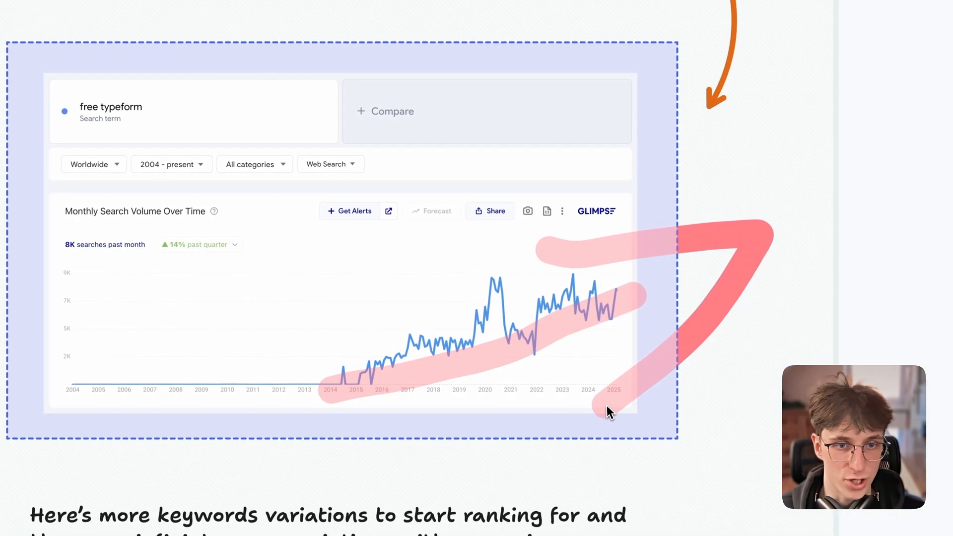
{"action": "mouse_move", "coordinate": [325, 346]}
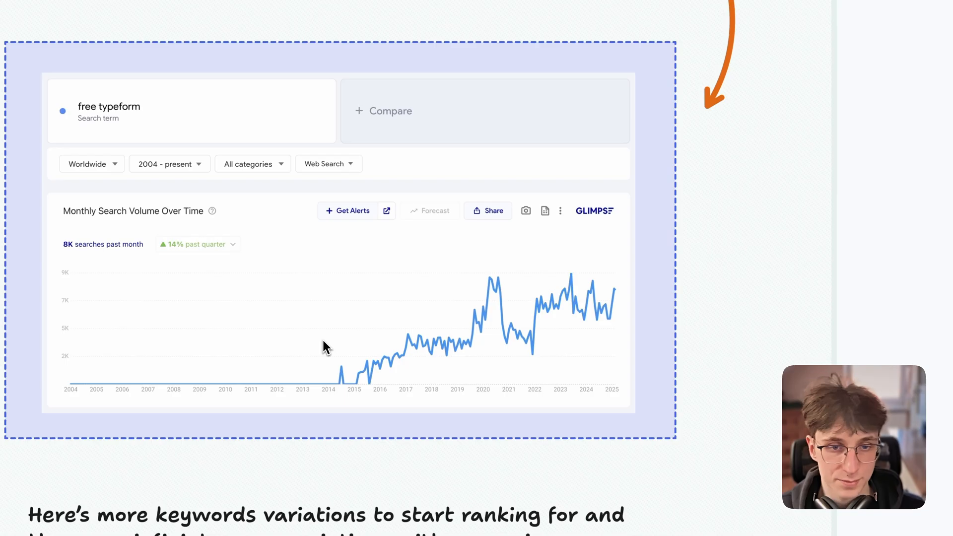
{"action": "left_click_drag", "start_coordinate": [329, 346], "coordinate": [578, 377]}
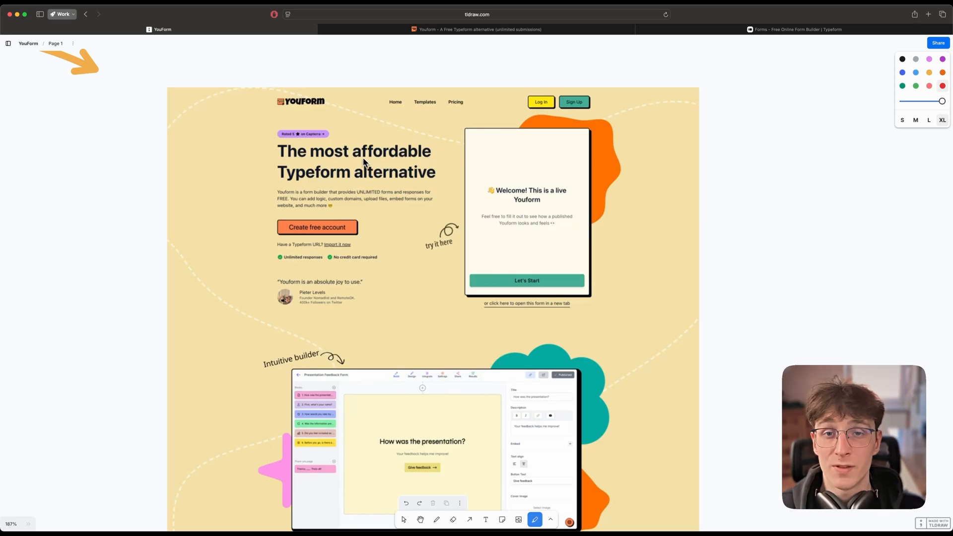
{"action": "mouse_move", "coordinate": [357, 160]}
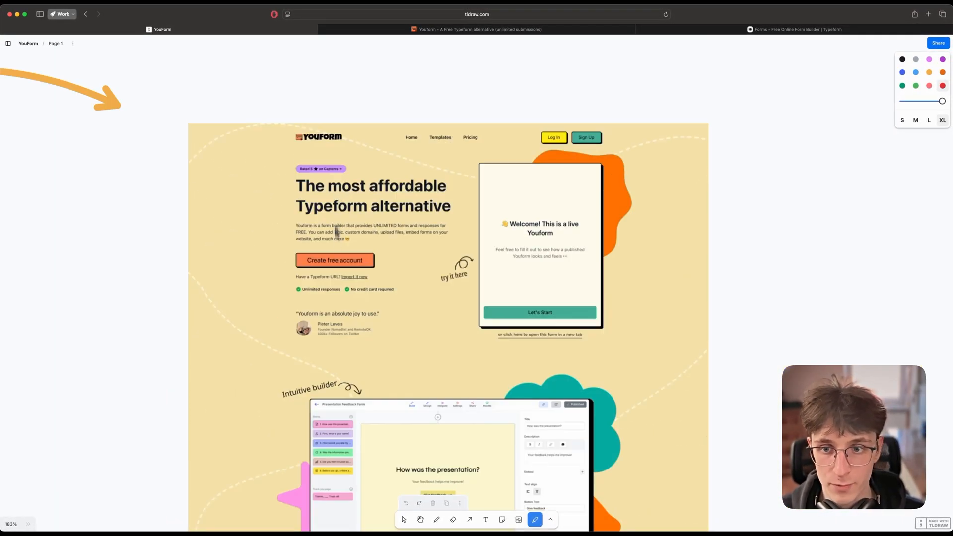
{"action": "scroll", "scroll_direction": "down", "scroll_amount": 3}
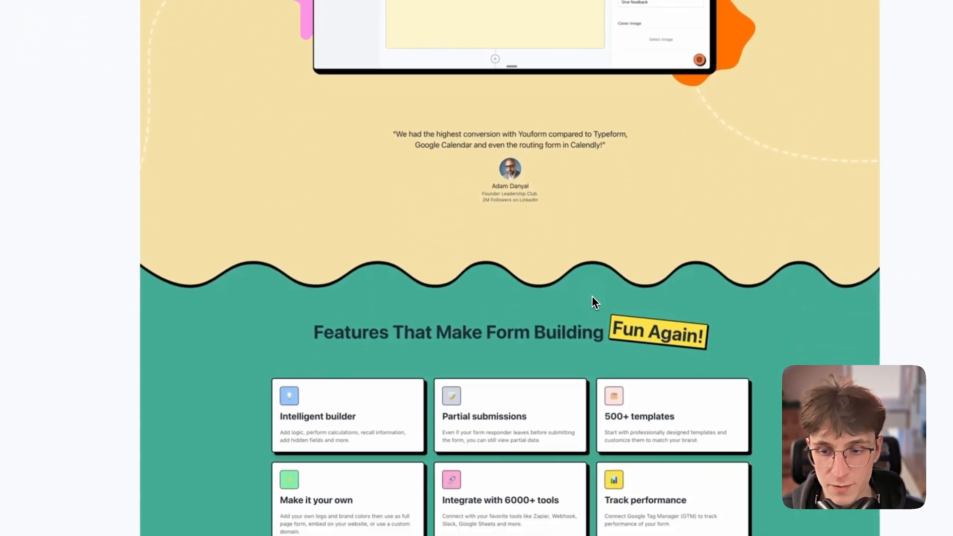
{"action": "scroll", "scroll_direction": "down", "scroll_amount": 3}
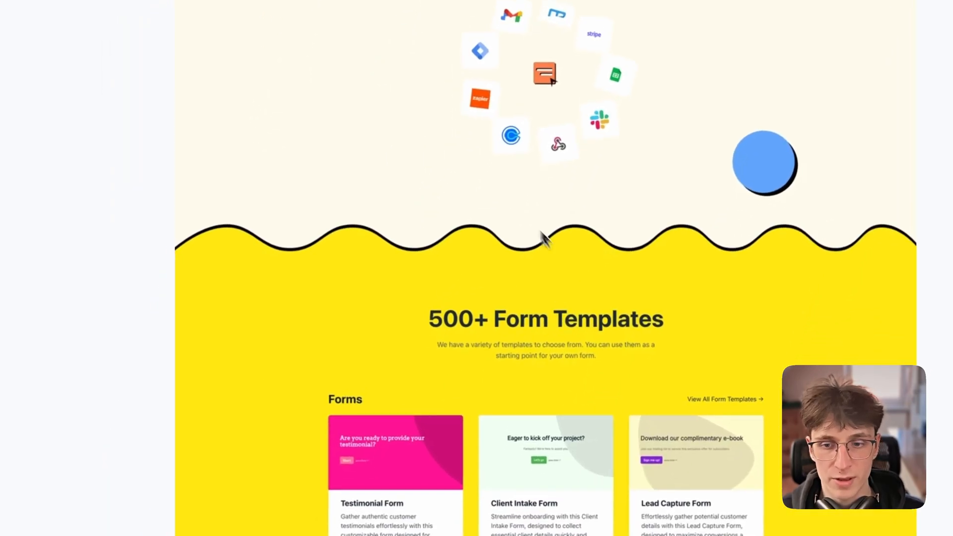
{"action": "scroll", "scroll_direction": "down", "scroll_amount": 3}
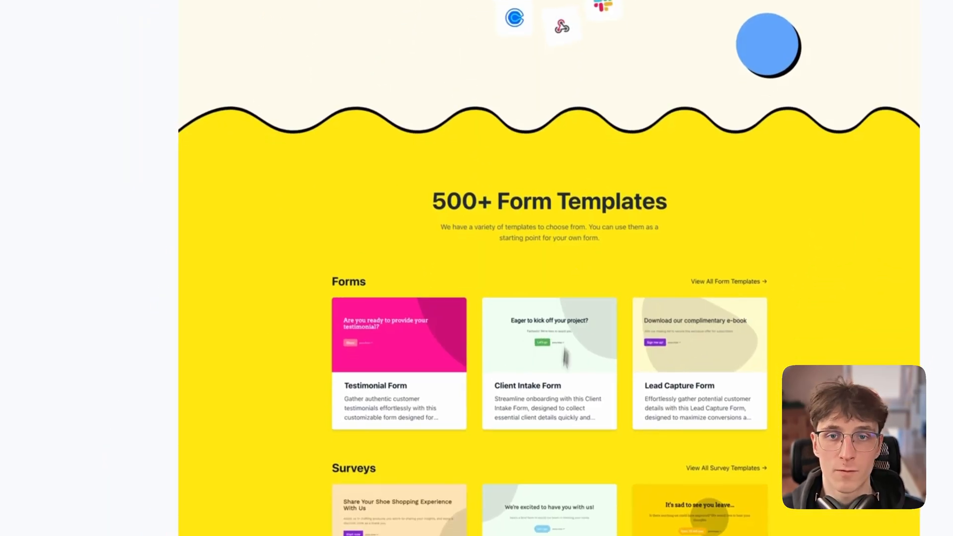
{"action": "scroll", "scroll_direction": "down", "scroll_amount": 3}
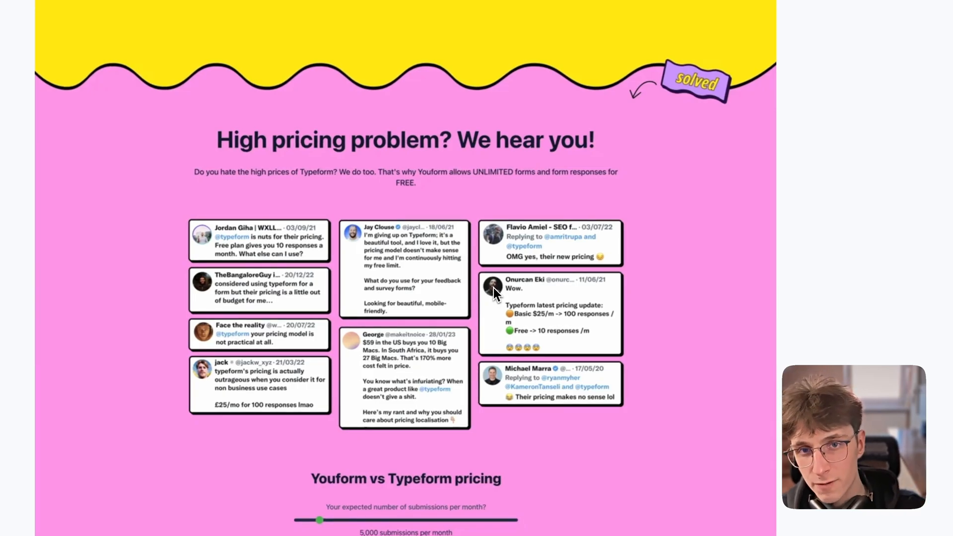
{"action": "scroll", "scroll_direction": "down", "scroll_amount": 3}
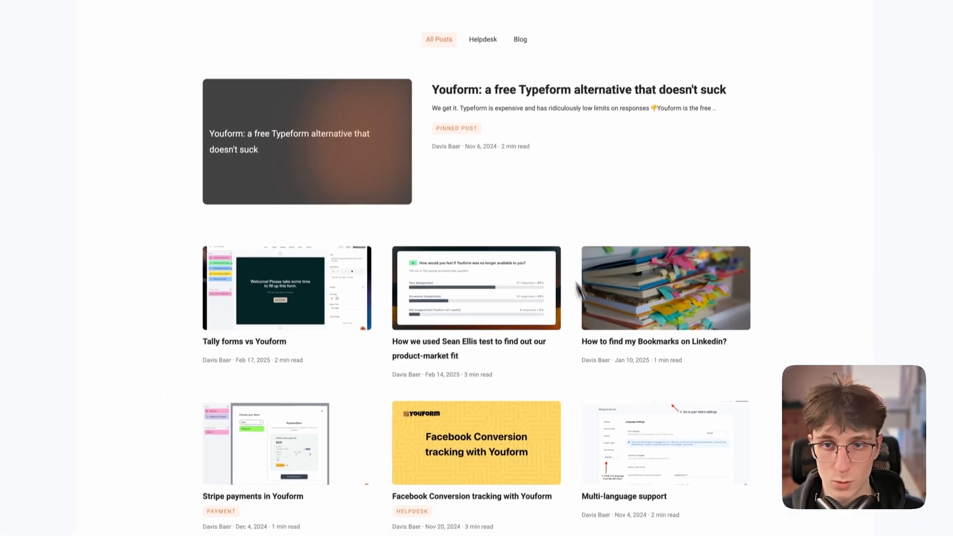
{"action": "scroll", "scroll_direction": "down", "scroll_amount": 3}
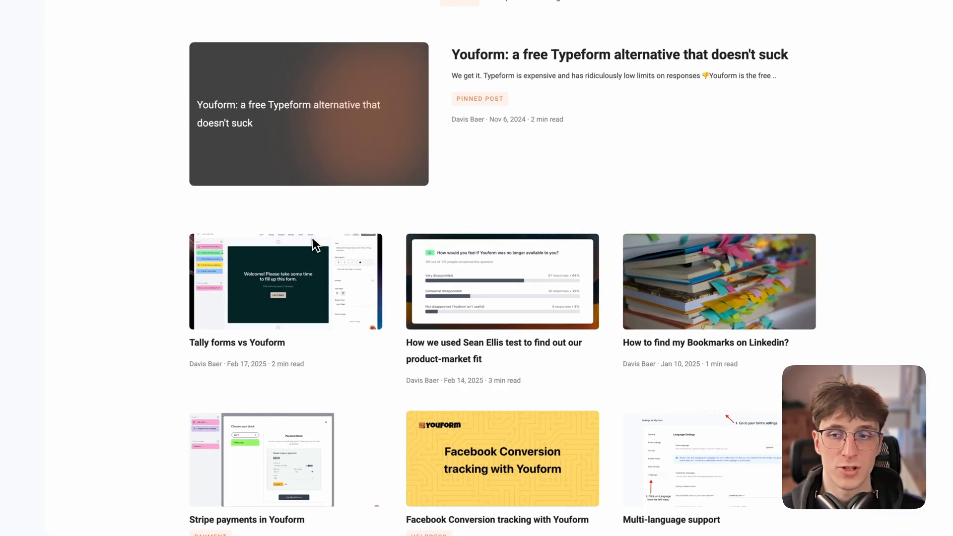
{"action": "scroll", "scroll_direction": "down", "scroll_amount": 3}
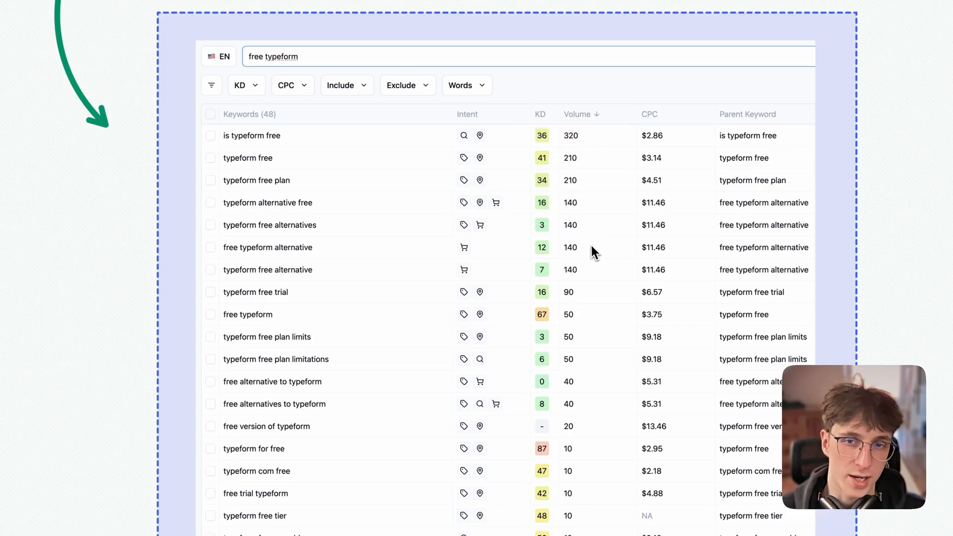
Scroll the board down to the SEO keyword table for free typeform searches.
{"action": "scroll", "scroll_direction": "down", "scroll_amount": 3}
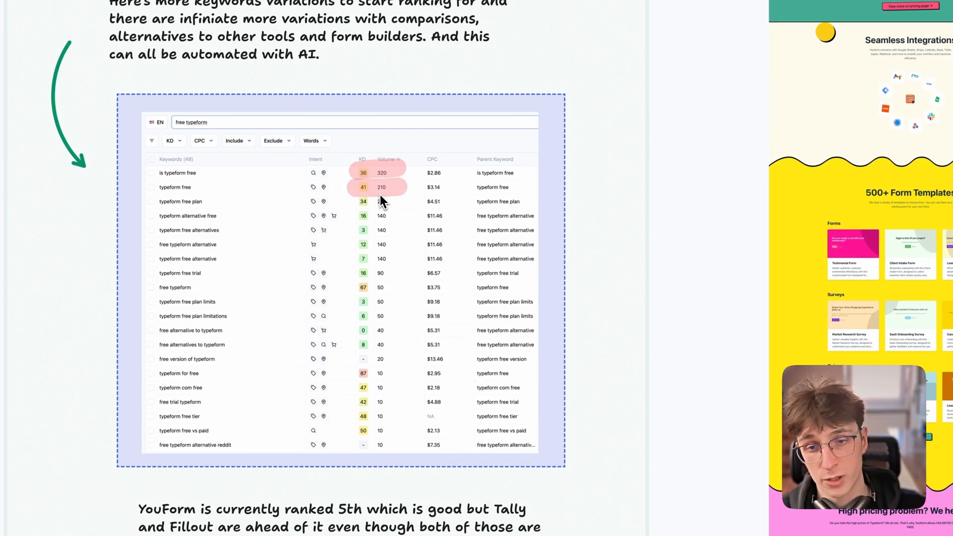
{"action": "scroll", "scroll_direction": "down", "scroll_amount": 3}
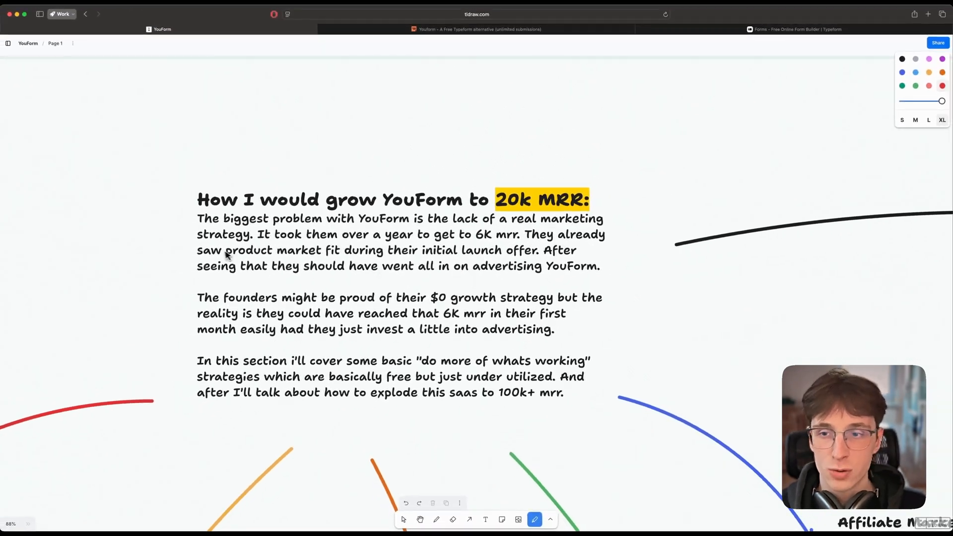
{"action": "mouse_move", "coordinate": [378, 253]}
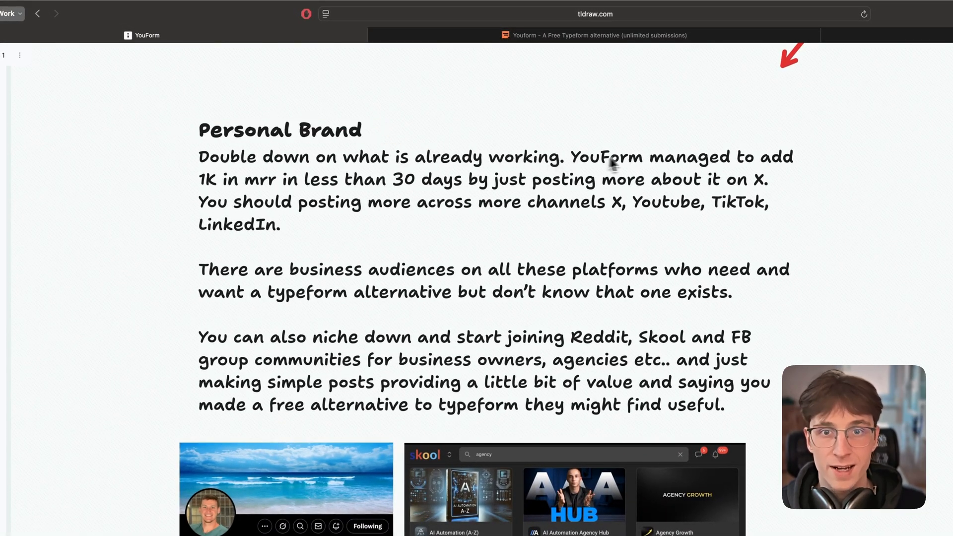
{"action": "left_click_drag", "start_coordinate": [180, 178], "coordinate": [237, 179]}
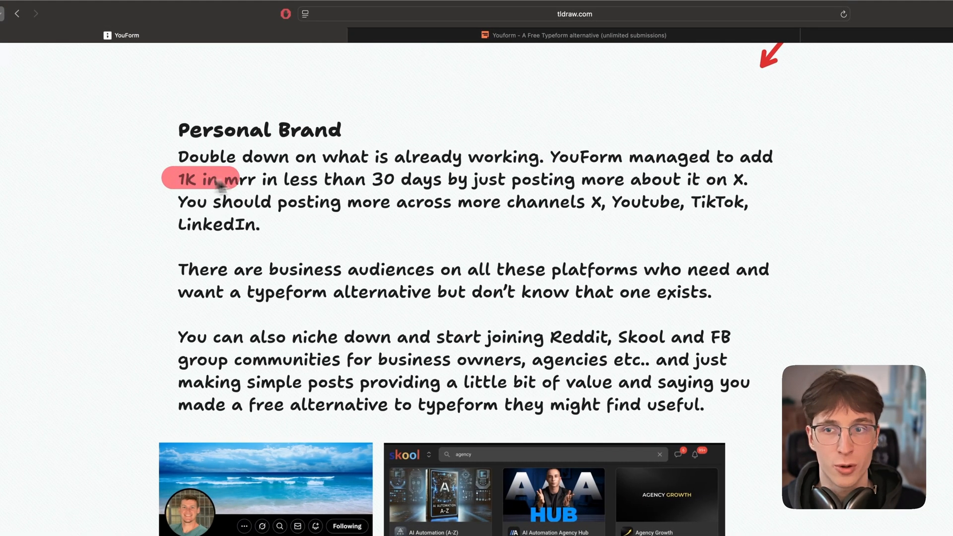
{"action": "left_click_drag", "start_coordinate": [207, 179], "coordinate": [519, 179]}
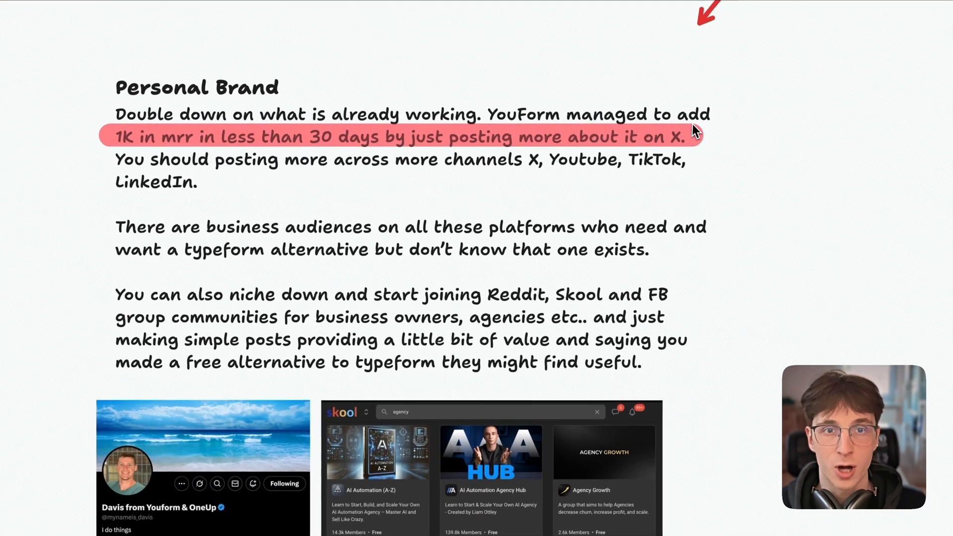
{"action": "scroll", "scroll_direction": "down", "scroll_amount": 3}
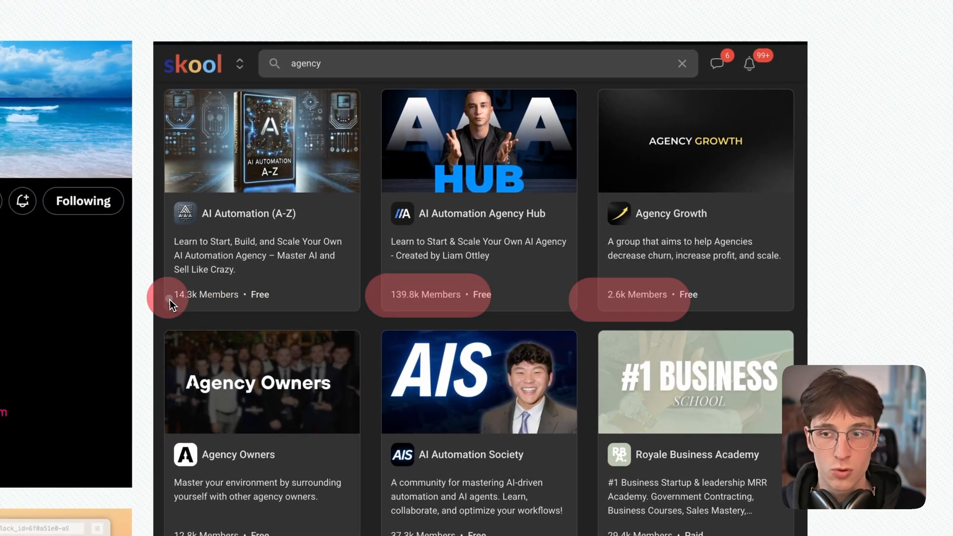
{"action": "mouse_move", "coordinate": [280, 312]}
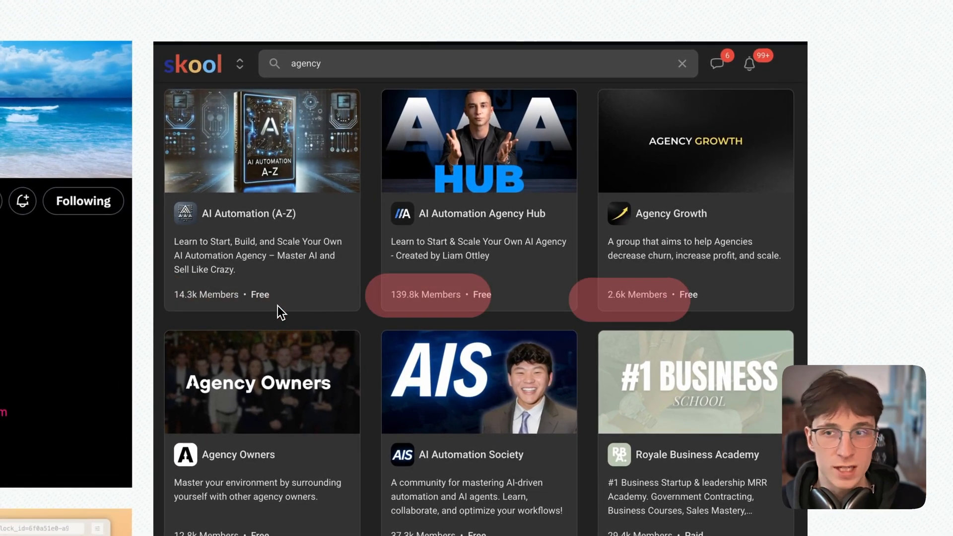
{"action": "mouse_move", "coordinate": [270, 311]}
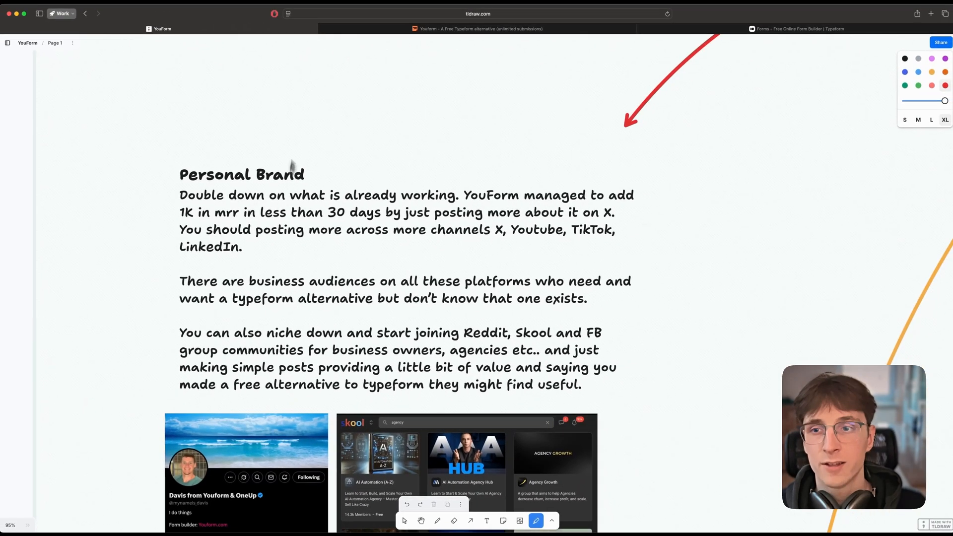
Scroll the growth board down to its SEO section.
{"action": "scroll", "scroll_direction": "down", "scroll_amount": 3}
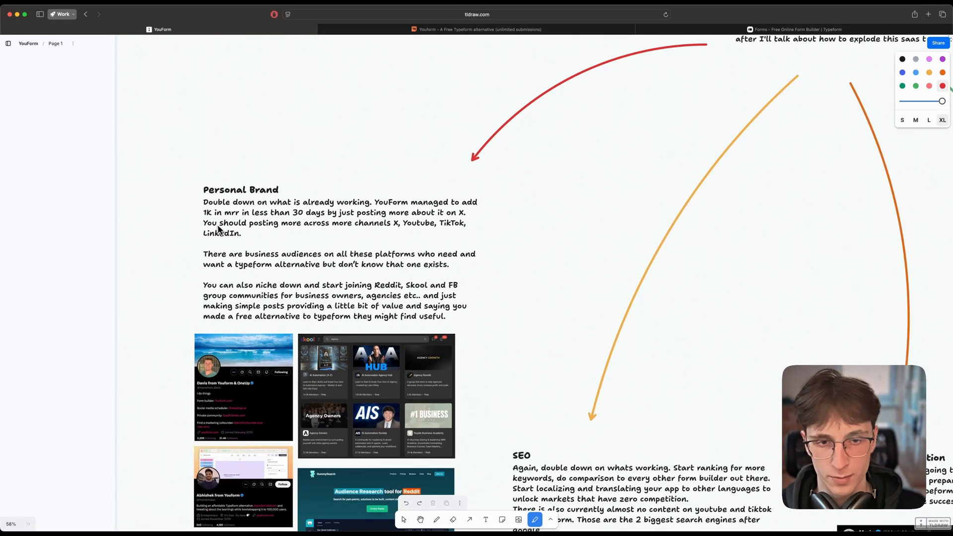
{"action": "scroll", "scroll_direction": "down", "scroll_amount": 3}
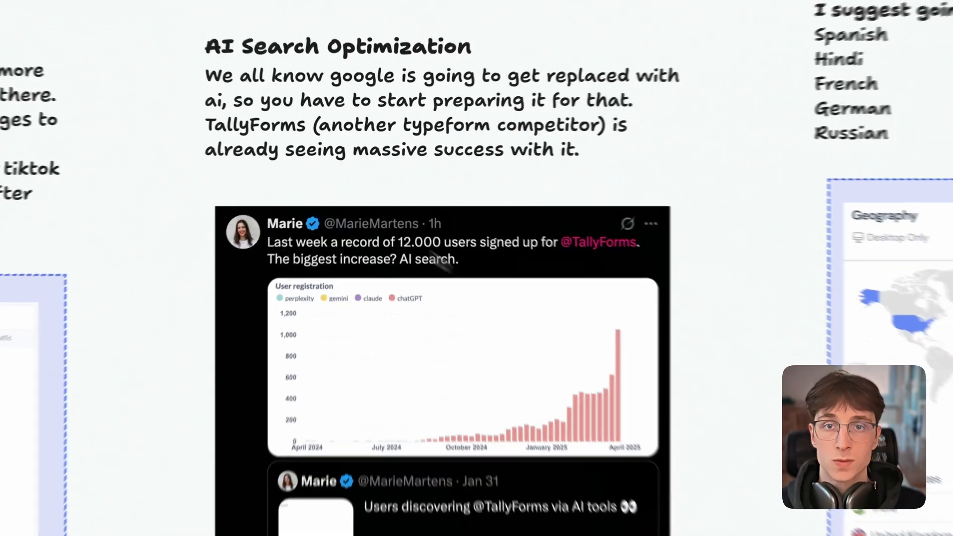
Scroll from AI Search Optimization down to the Expanding Markets section.
{"action": "scroll", "scroll_direction": "down", "scroll_amount": 3}
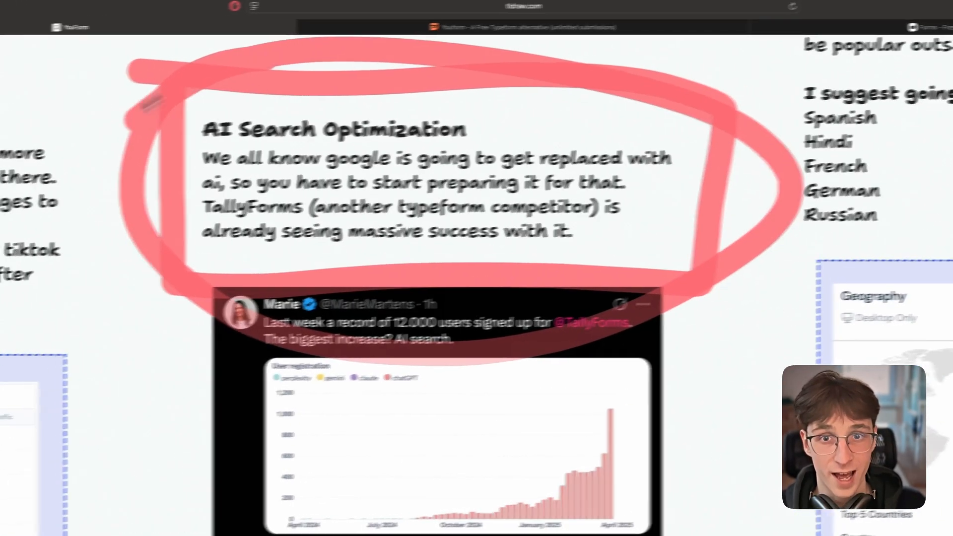
{"action": "scroll", "scroll_direction": "down", "scroll_amount": 3}
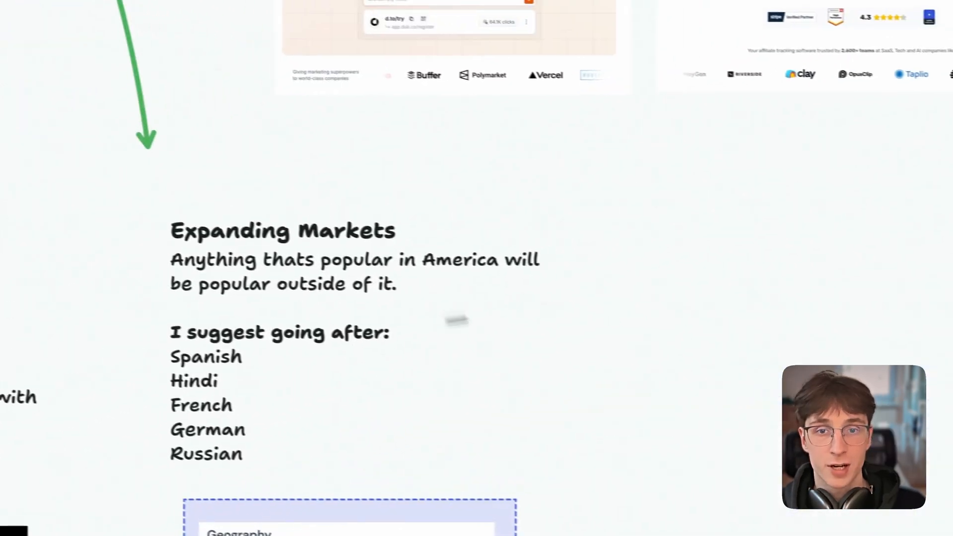
Scroll down to the Feb 2025 geography chart under Expanding Markets.
{"action": "scroll", "scroll_direction": "down", "scroll_amount": 3}
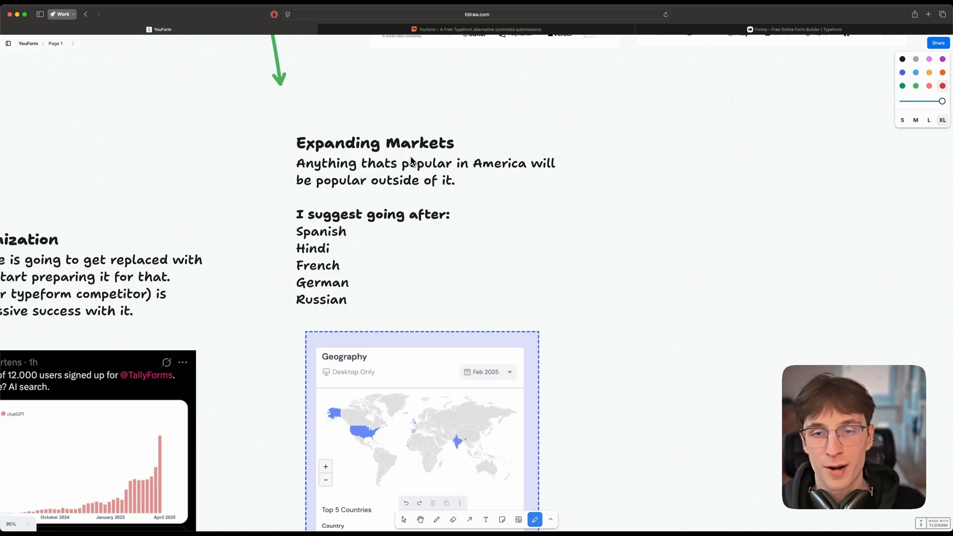
{"action": "mouse_move", "coordinate": [387, 166]}
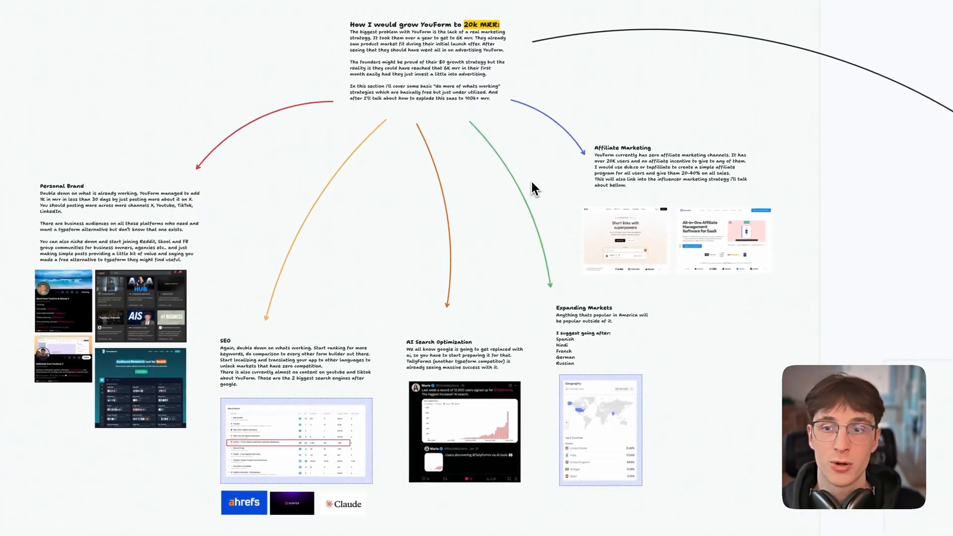
Pan the board toward the Influencer Marketing section beside Paid Advertising.
{"action": "left_click_drag", "start_coordinate": [441, 237], "coordinate": [556, 158]}
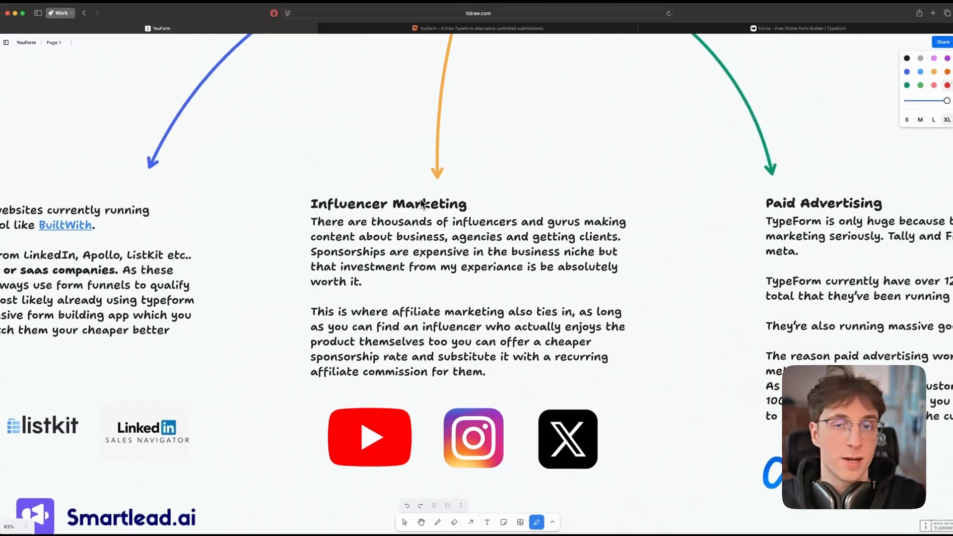
{"action": "scroll", "scroll_direction": "down", "scroll_amount": 3}
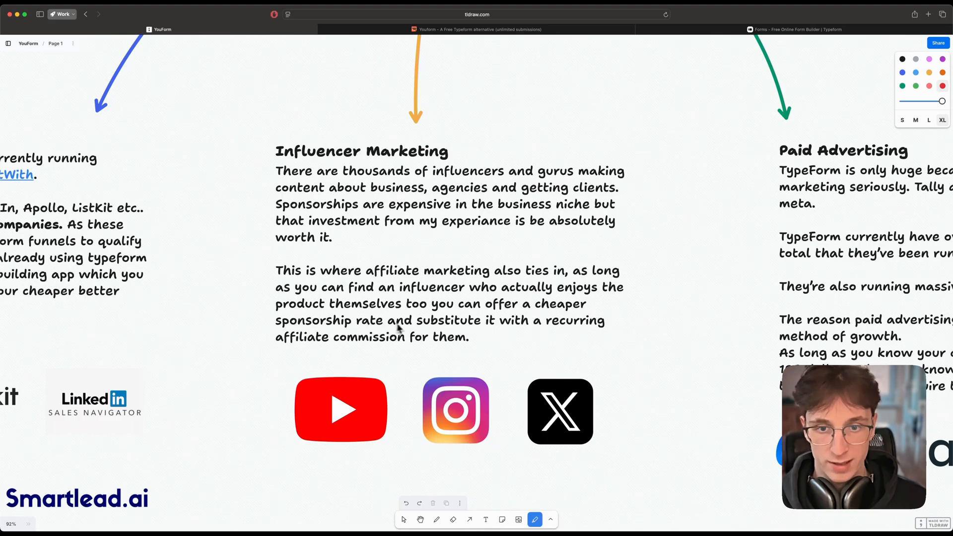
{"action": "mouse_move", "coordinate": [410, 329]}
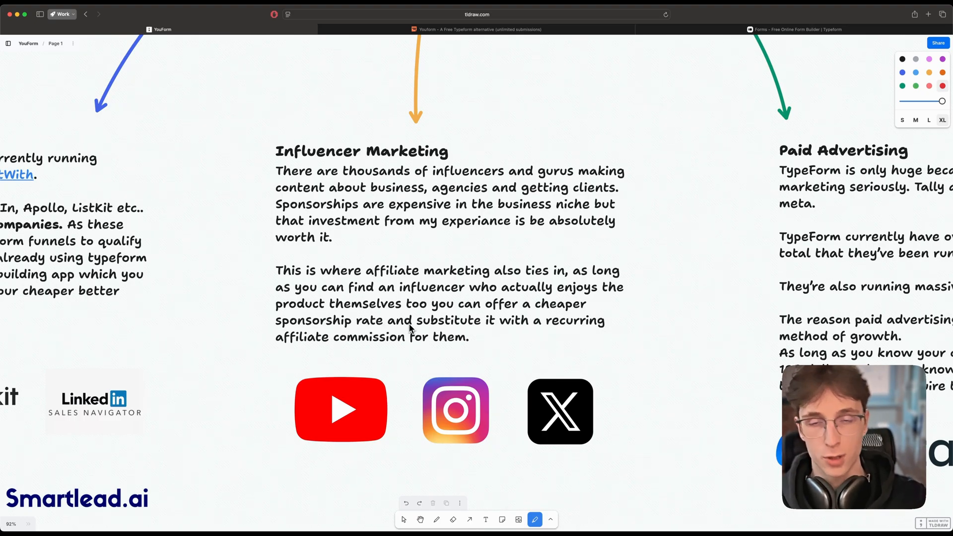
{"action": "scroll", "scroll_direction": "down", "scroll_amount": 3}
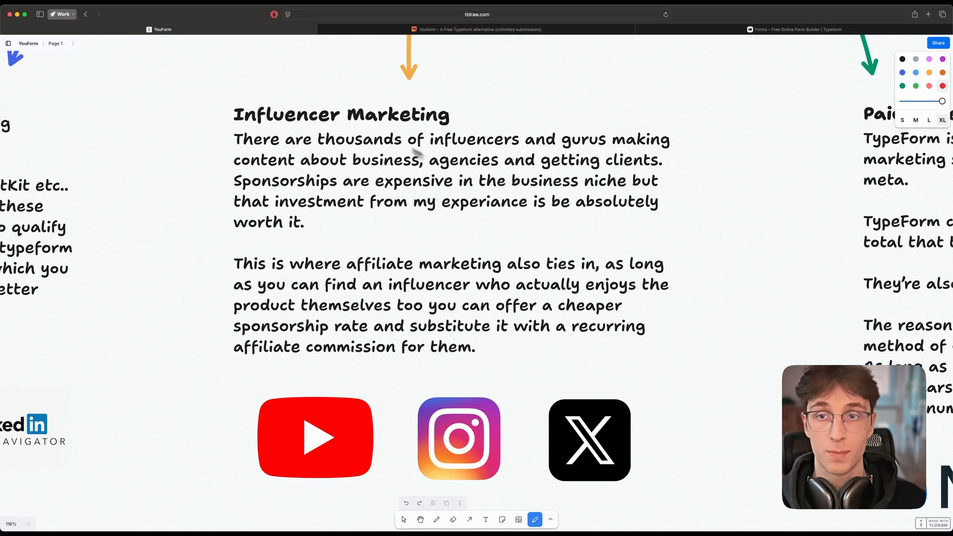
{"action": "scroll", "scroll_direction": "down", "scroll_amount": 3}
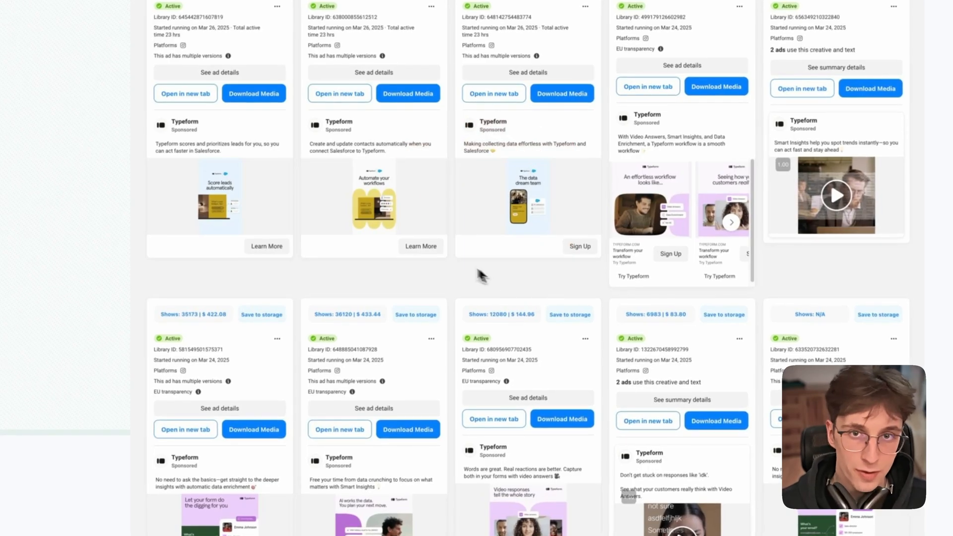
{"action": "scroll", "scroll_direction": "down", "scroll_amount": 3}
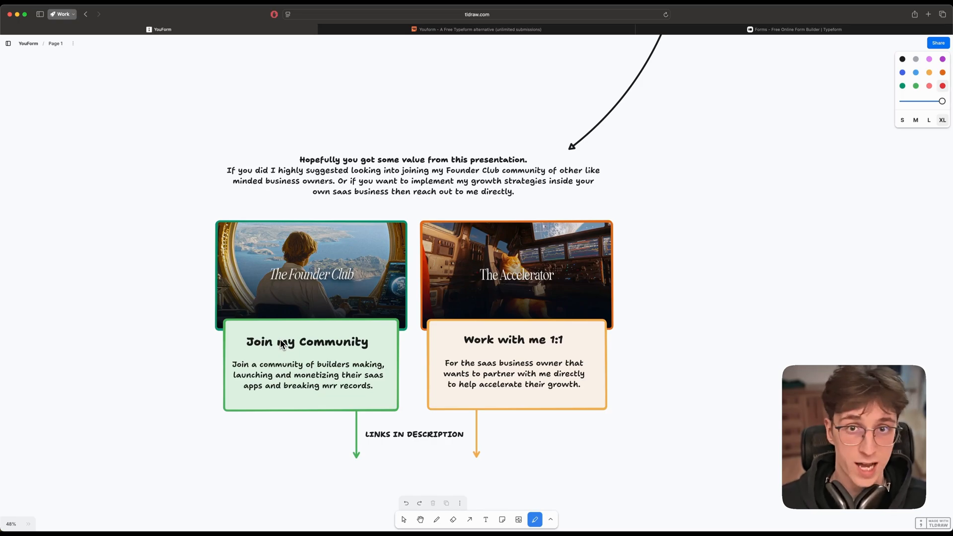
{"action": "mouse_move", "coordinate": [394, 301]}
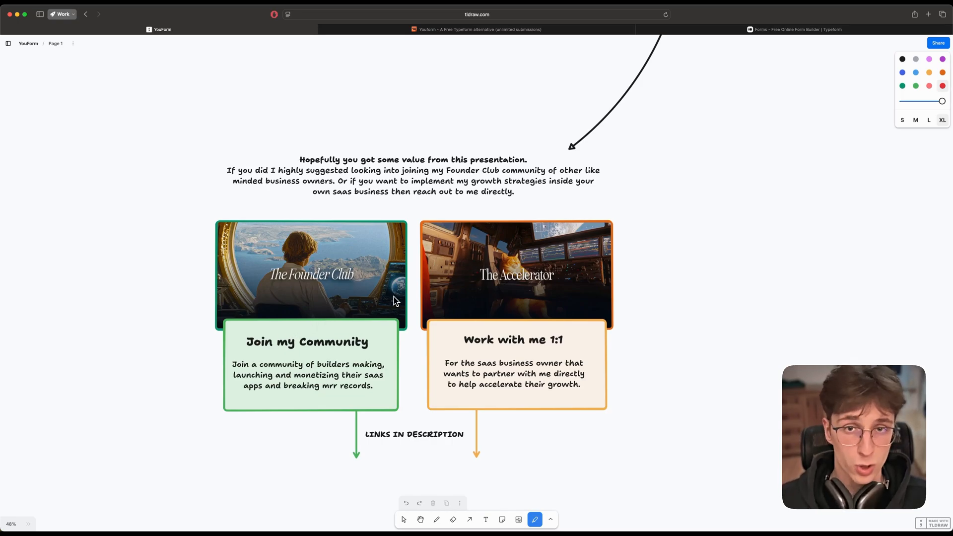